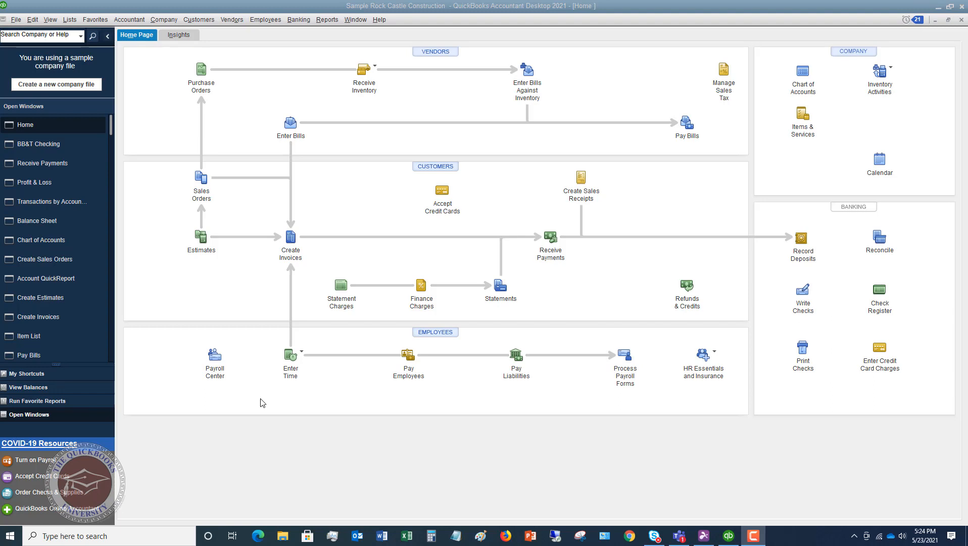
mouse_move(408, 355)
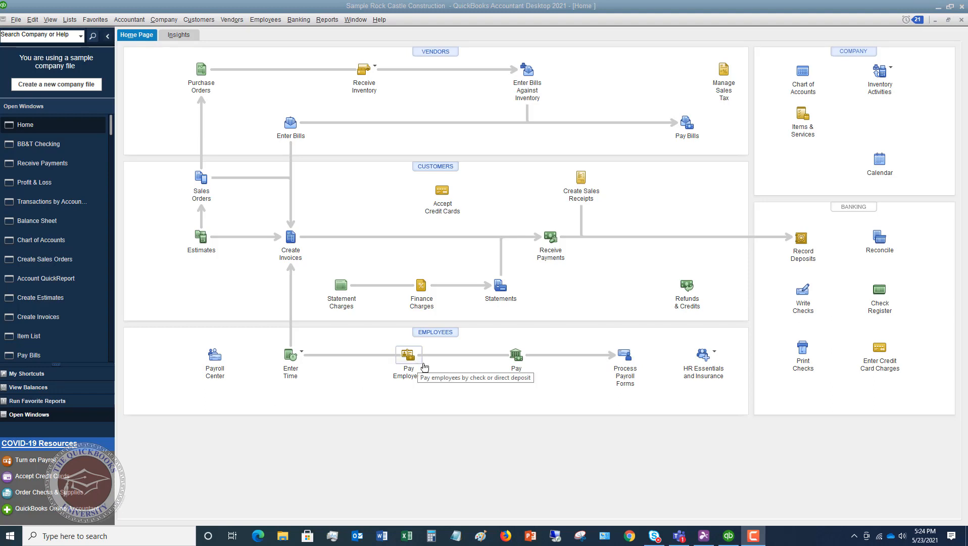
mouse_move(586, 242)
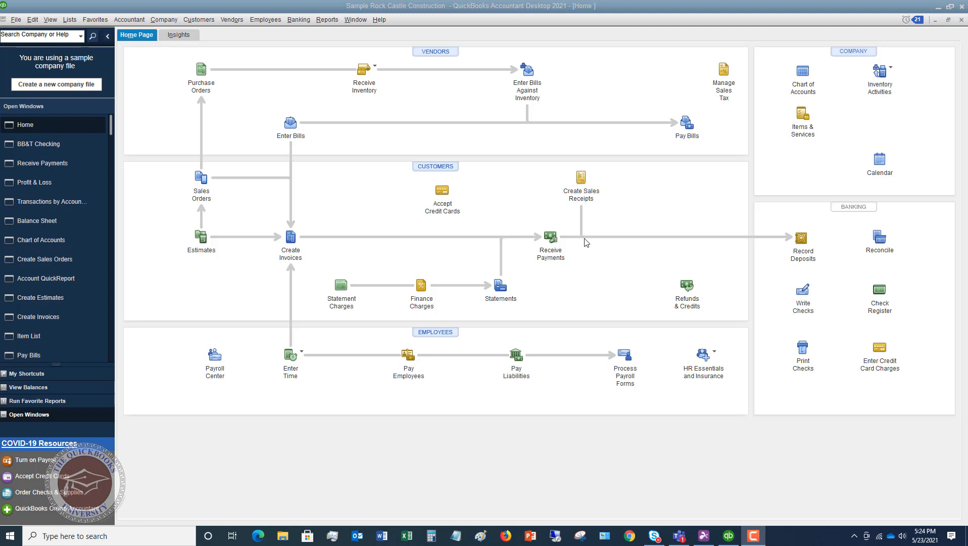
mouse_move(878, 240)
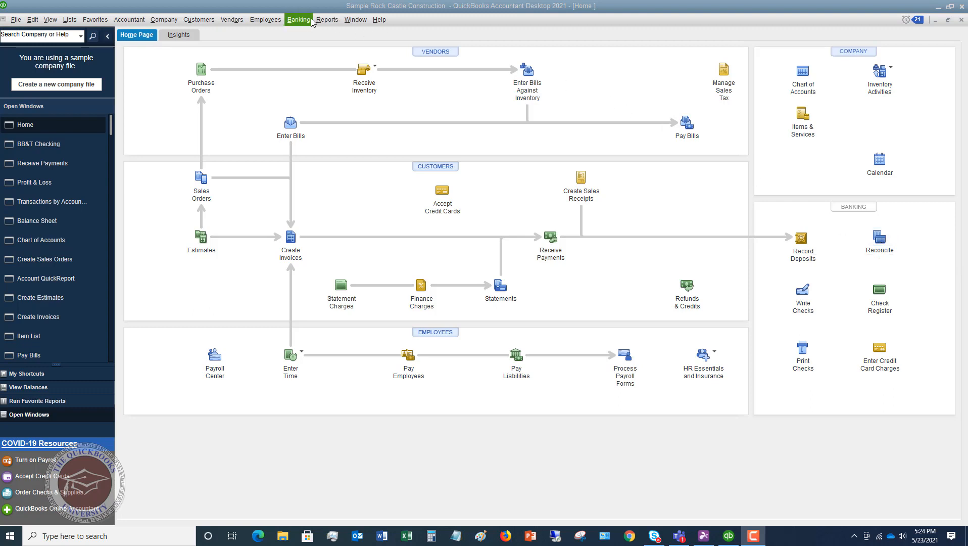
Start a bank reconciliation for the 10100 · Checking account.
left_click(298, 19)
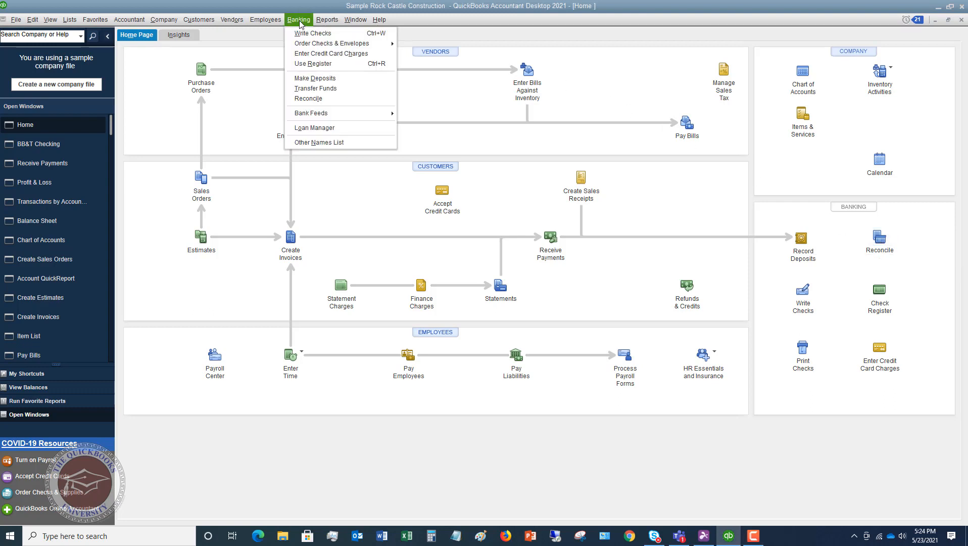
mouse_move(816, 254)
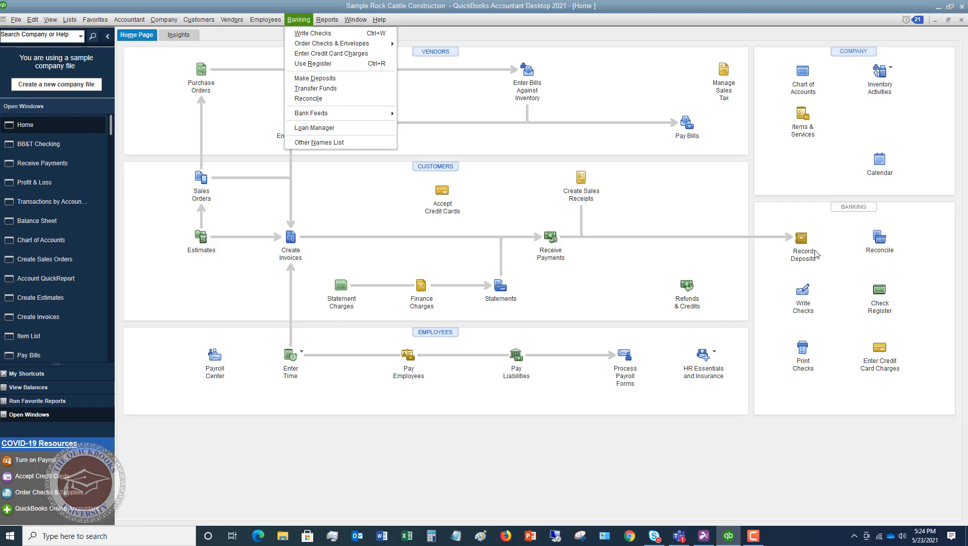
left_click(308, 99)
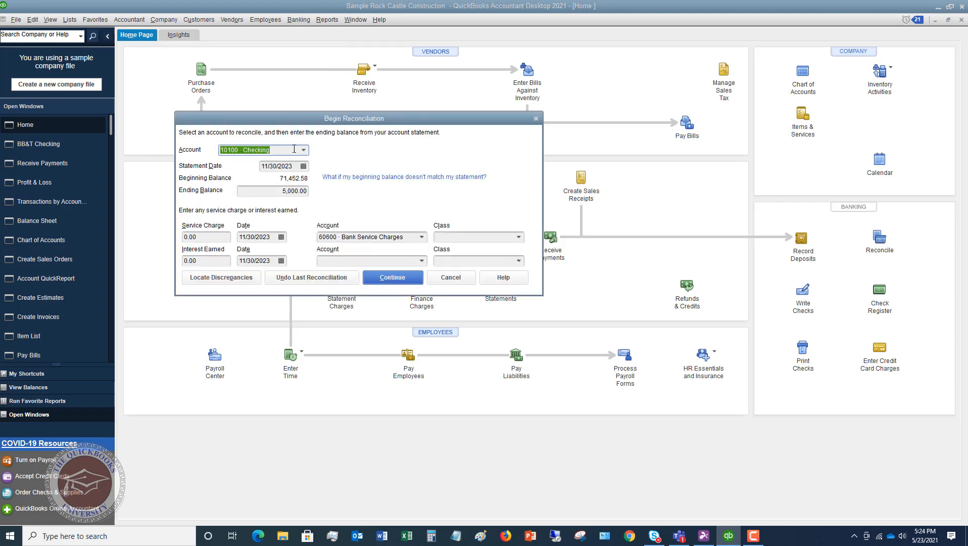
left_click(303, 149)
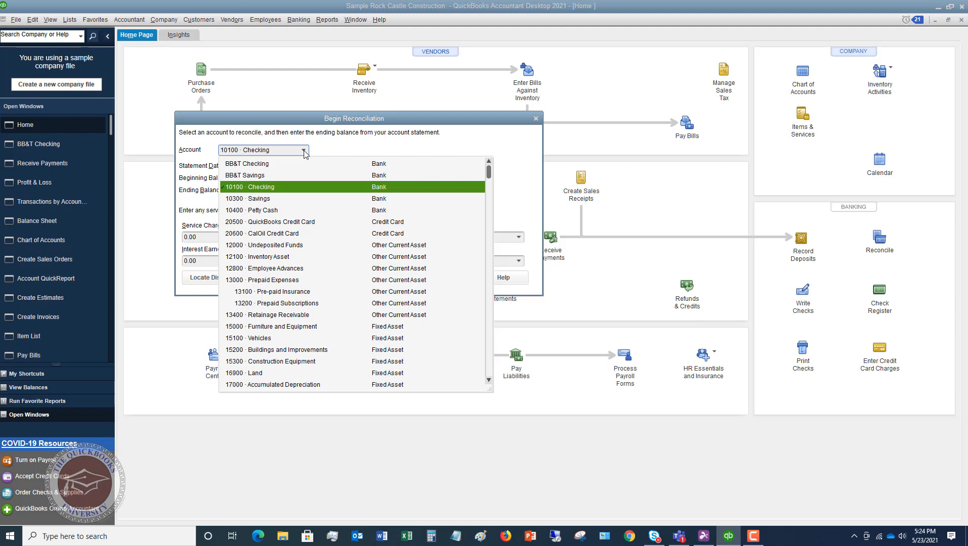
mouse_move(284, 192)
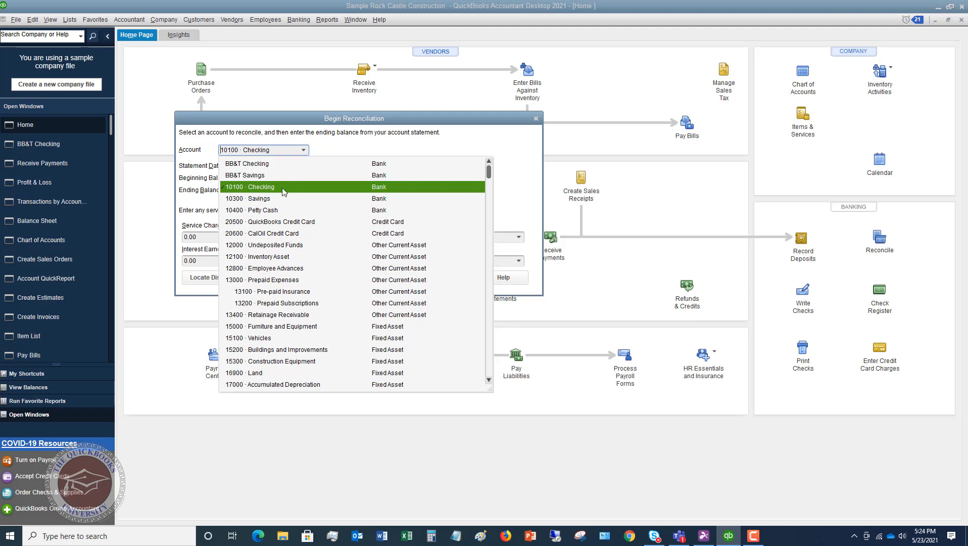
mouse_move(332, 172)
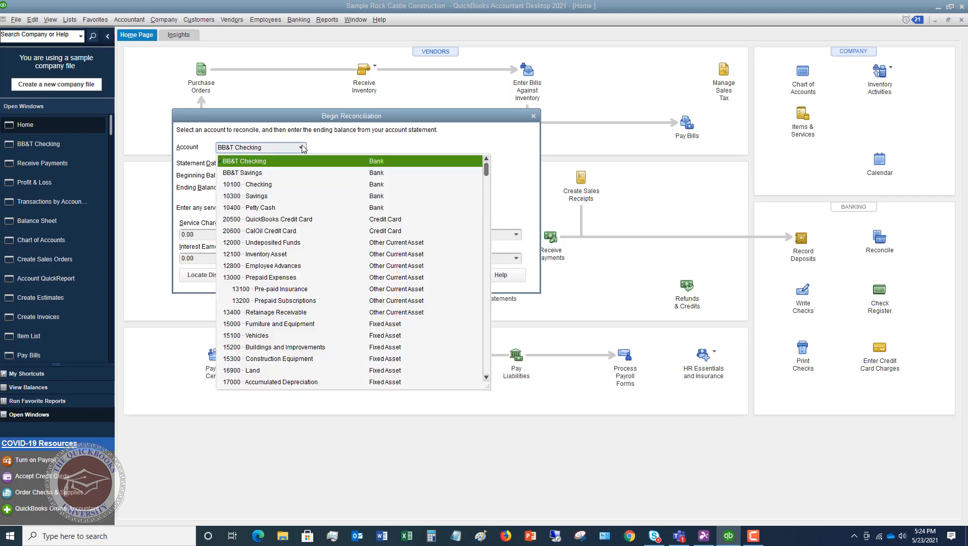
left_click(247, 184)
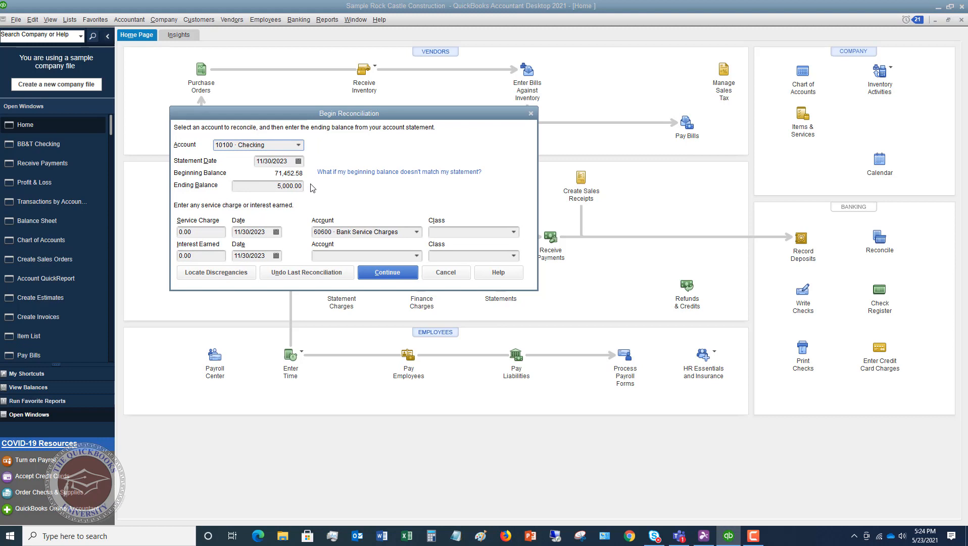
mouse_move(264, 175)
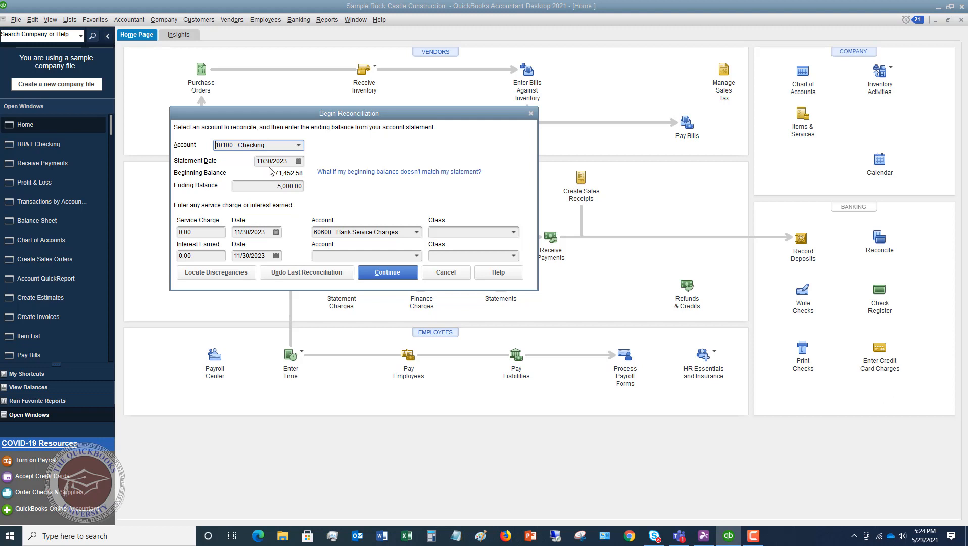
mouse_move(276, 173)
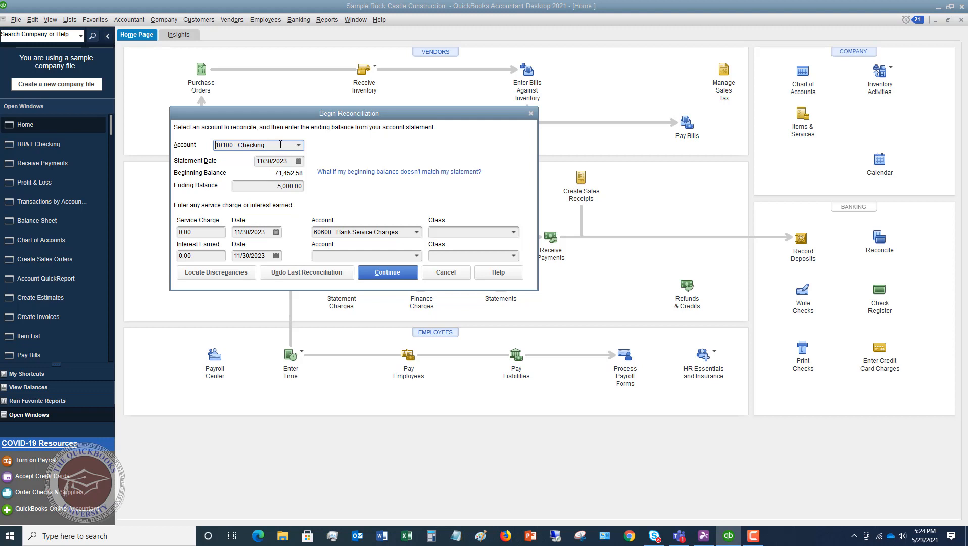
mouse_move(274, 144)
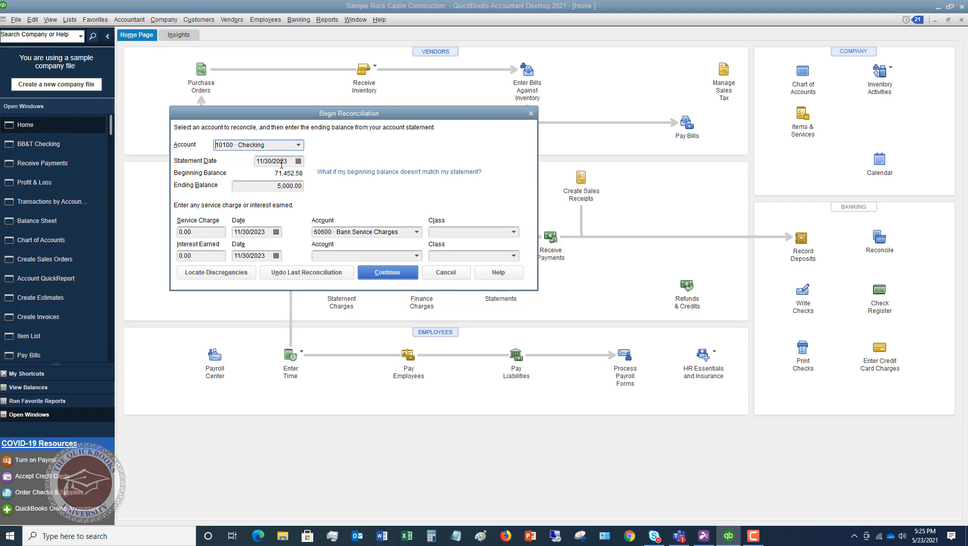
mouse_move(226, 172)
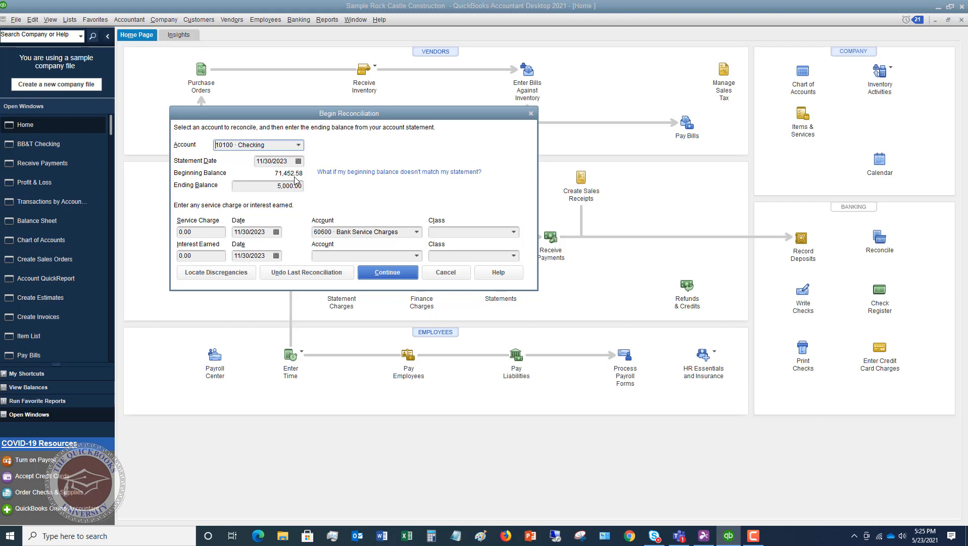
mouse_move(300, 181)
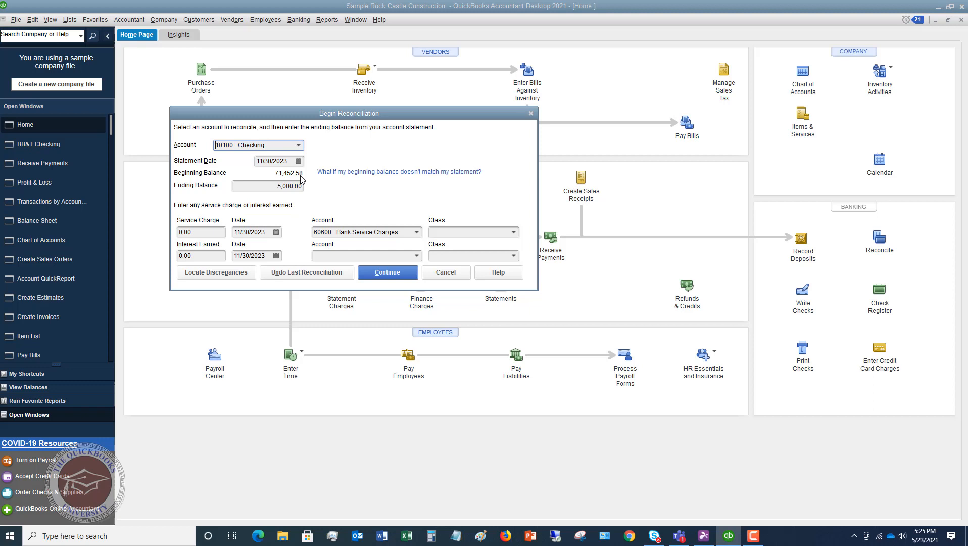
mouse_move(343, 179)
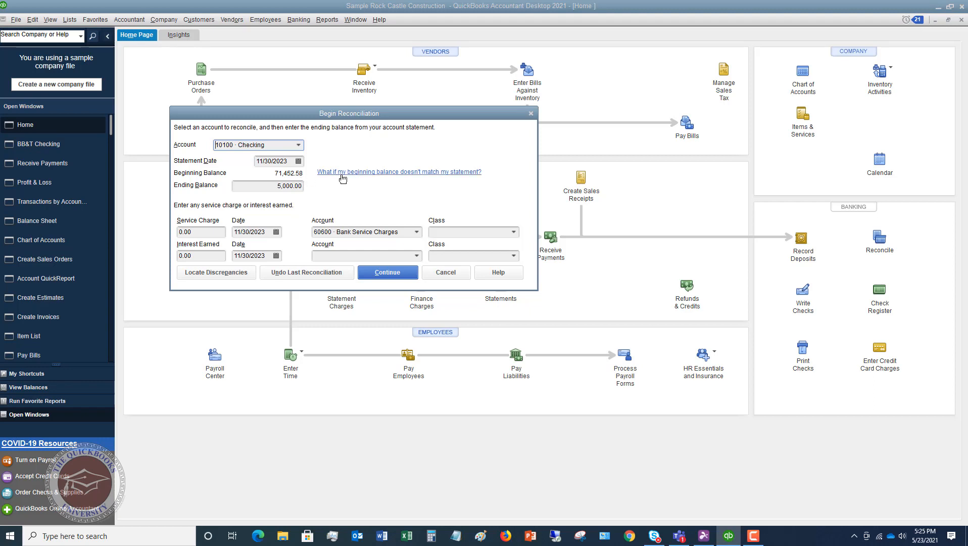
mouse_move(302, 179)
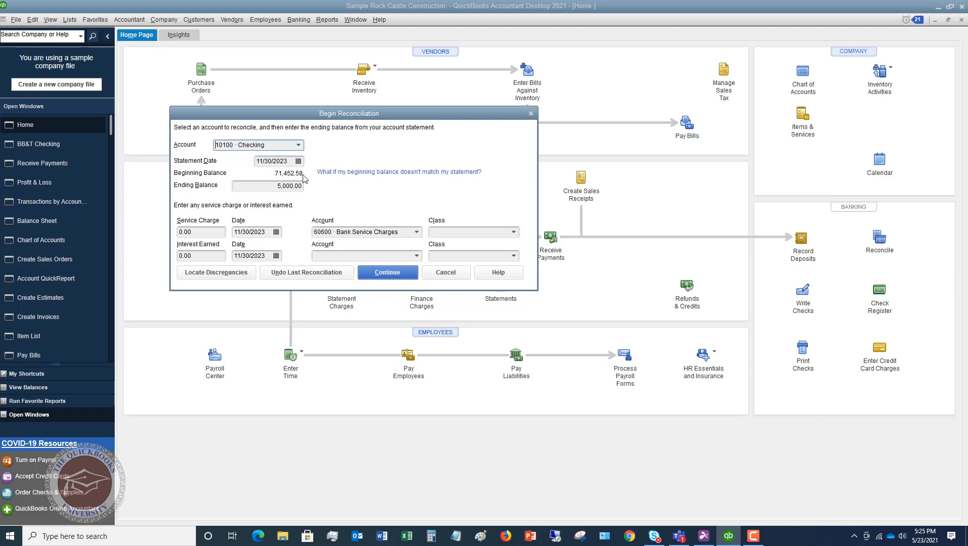
mouse_move(307, 180)
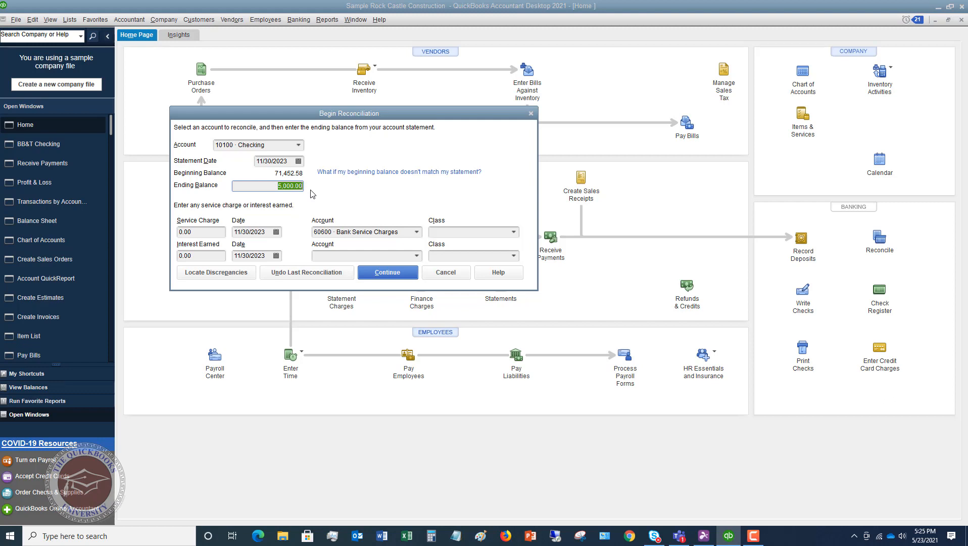
Enter 137752.52 as the statement ending balance, replacing 5,000.00.
type("13")
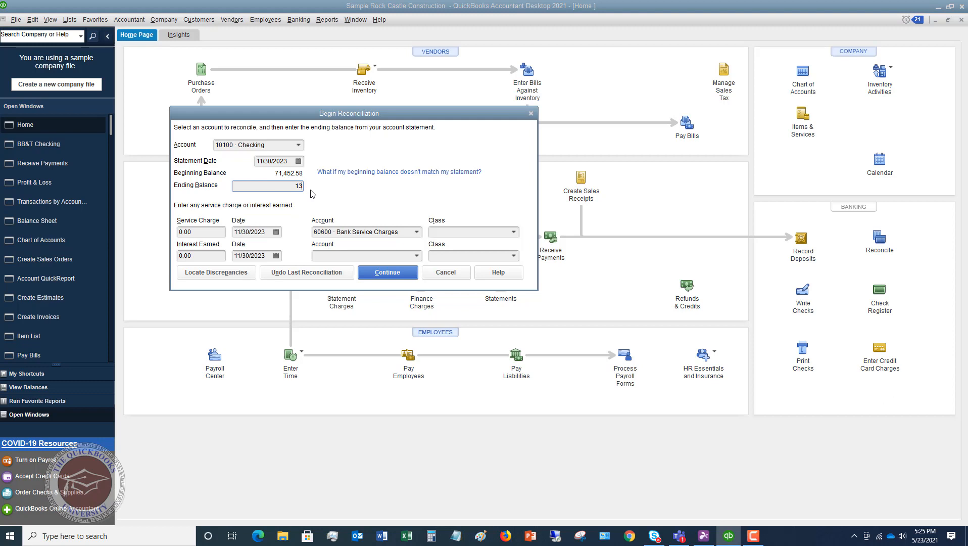
type("7")
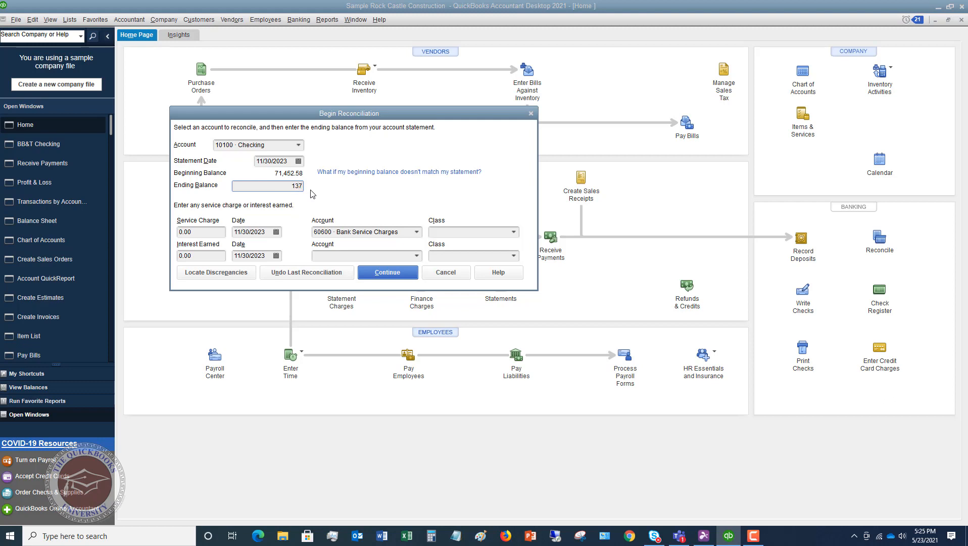
type("752.52")
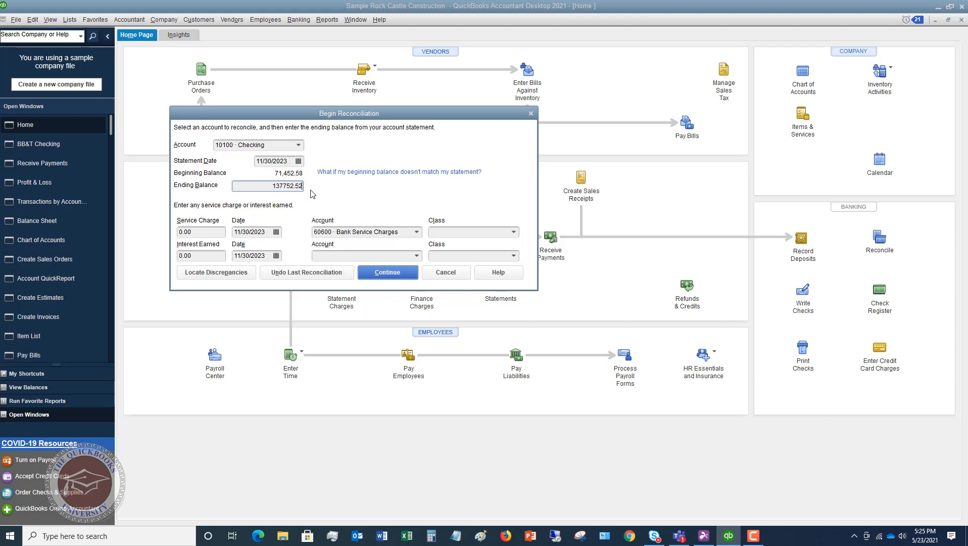
mouse_move(340, 193)
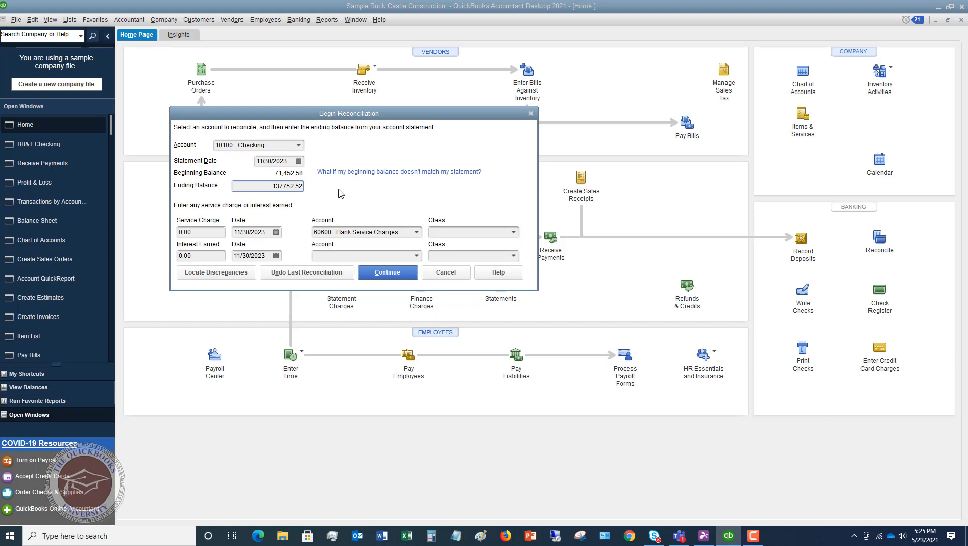
mouse_move(315, 197)
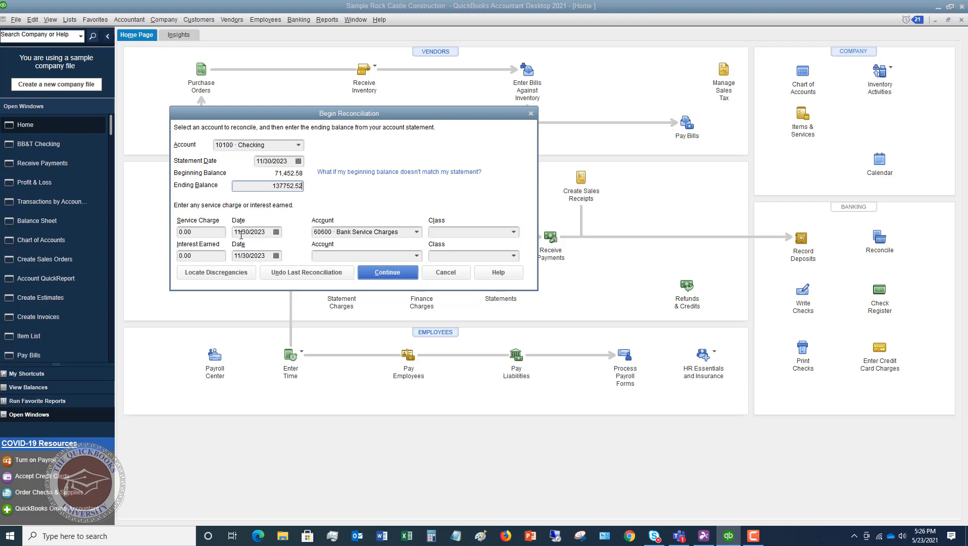
mouse_move(263, 160)
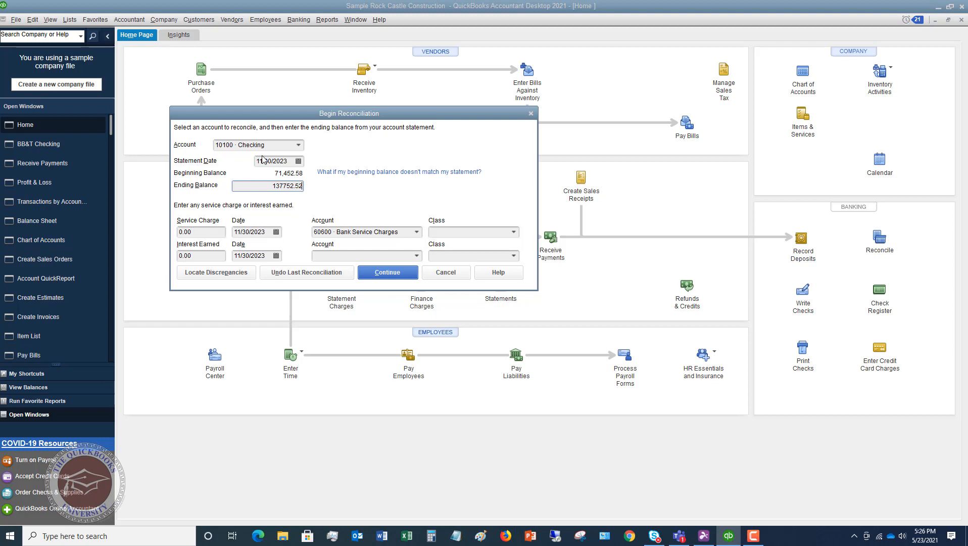
mouse_move(378, 235)
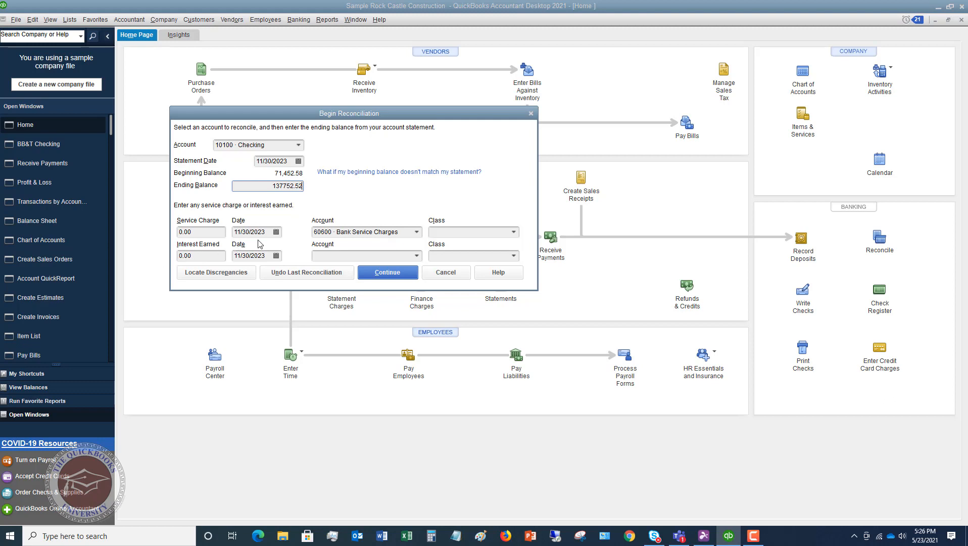
mouse_move(201, 234)
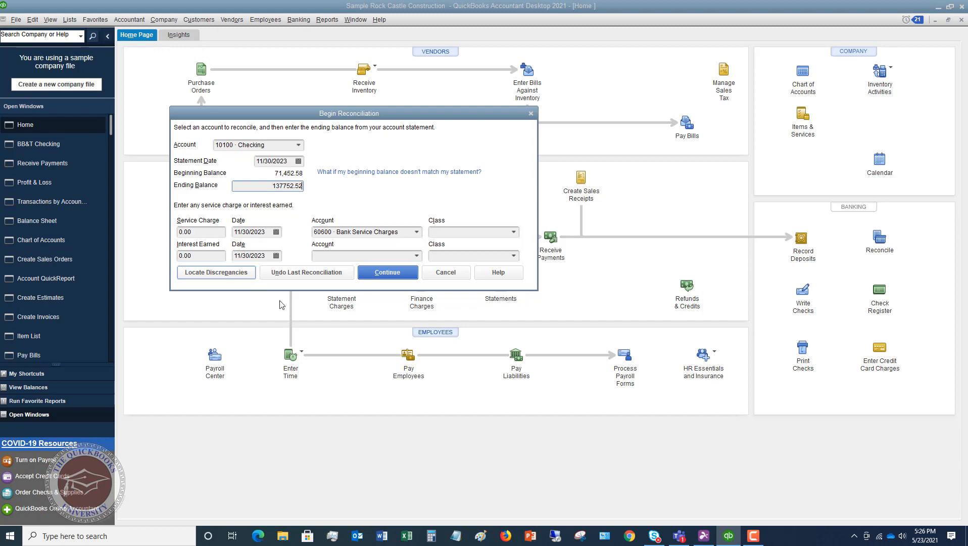
left_click(445, 272)
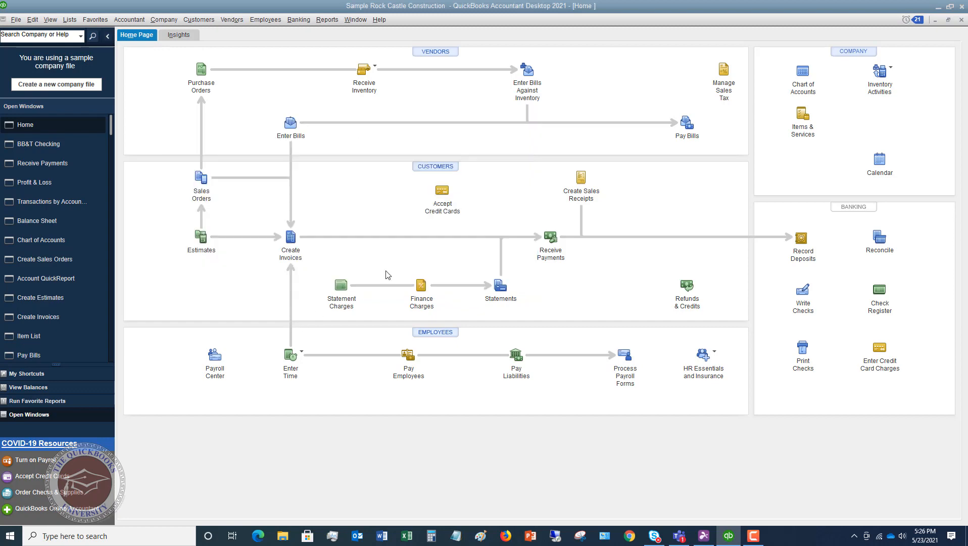
left_click(877, 239)
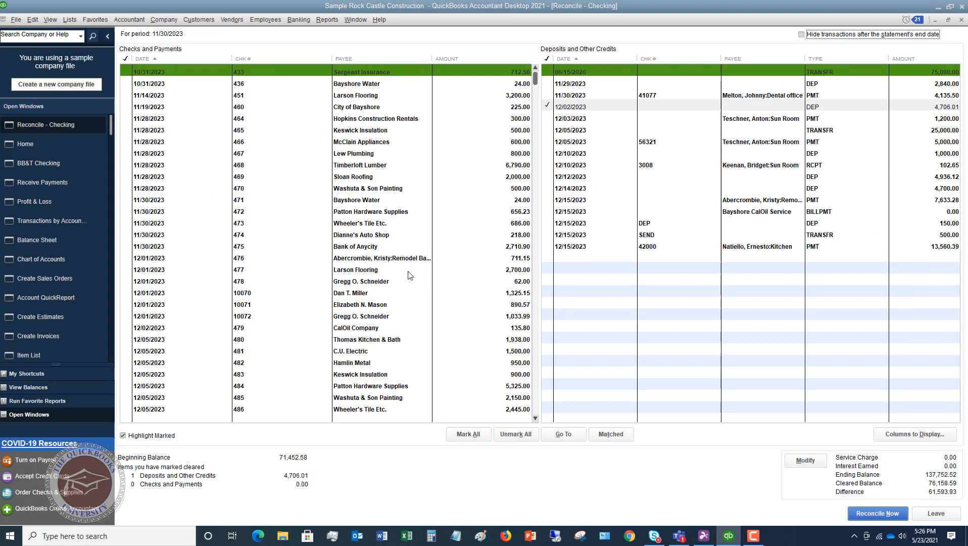
mouse_move(583, 44)
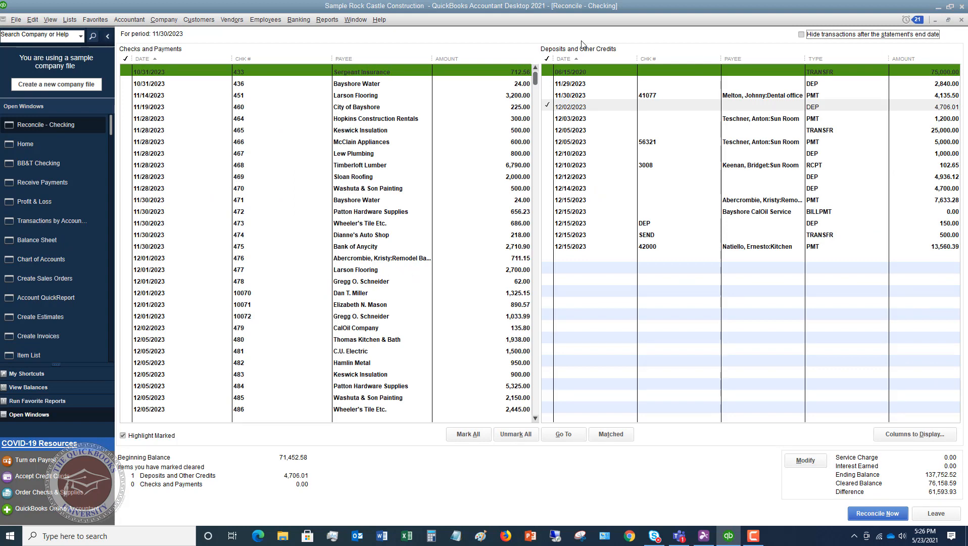
mouse_move(801, 33)
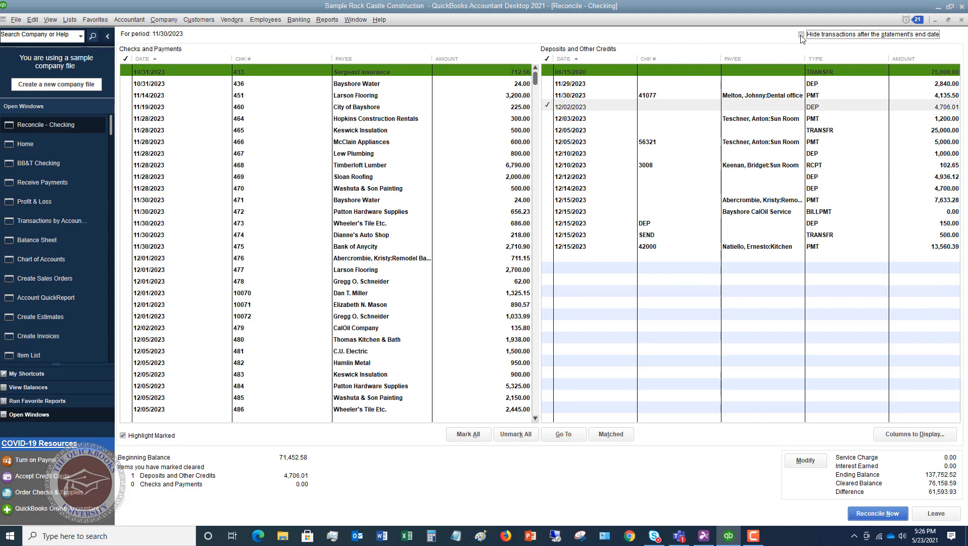
Hide checking transactions dated after the 11/30/2023 statement end date.
left_click(800, 34)
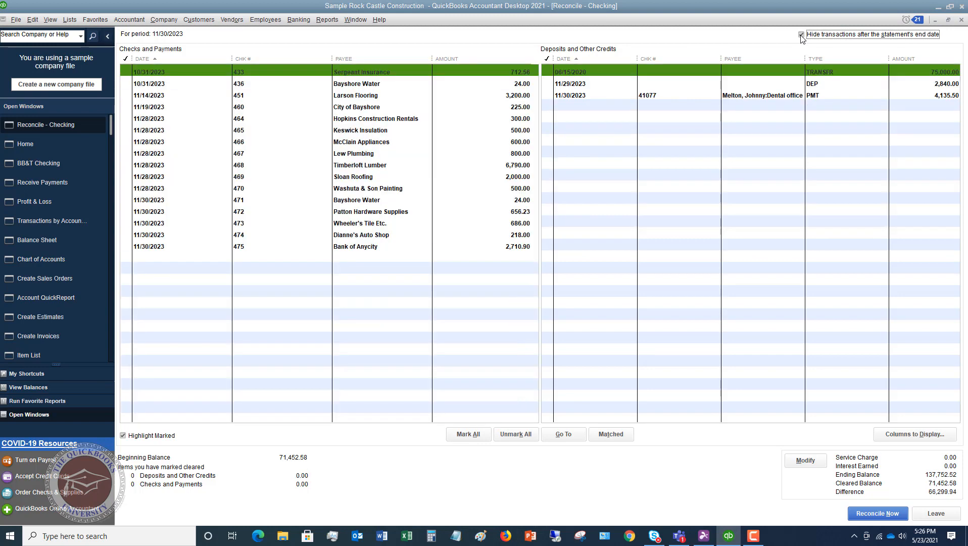
left_click(801, 34)
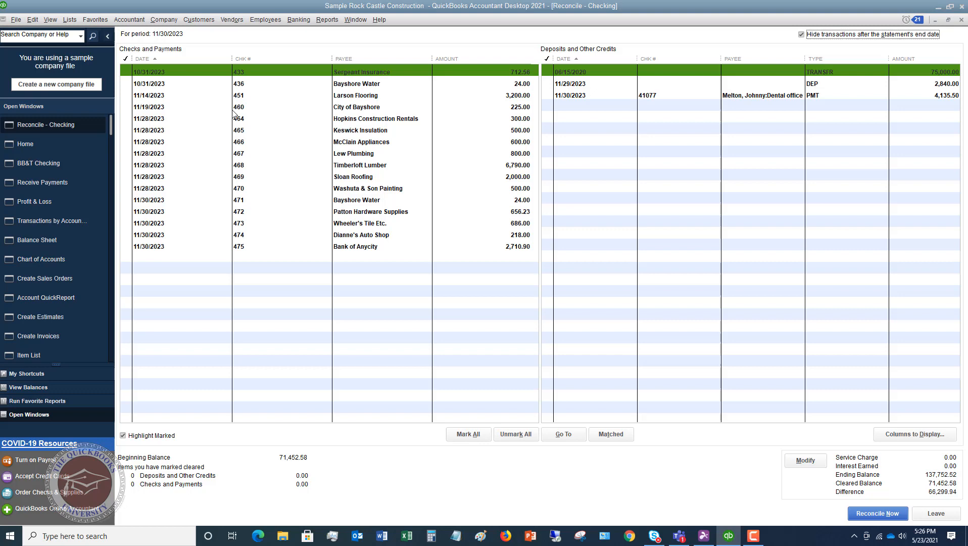
mouse_move(148, 258)
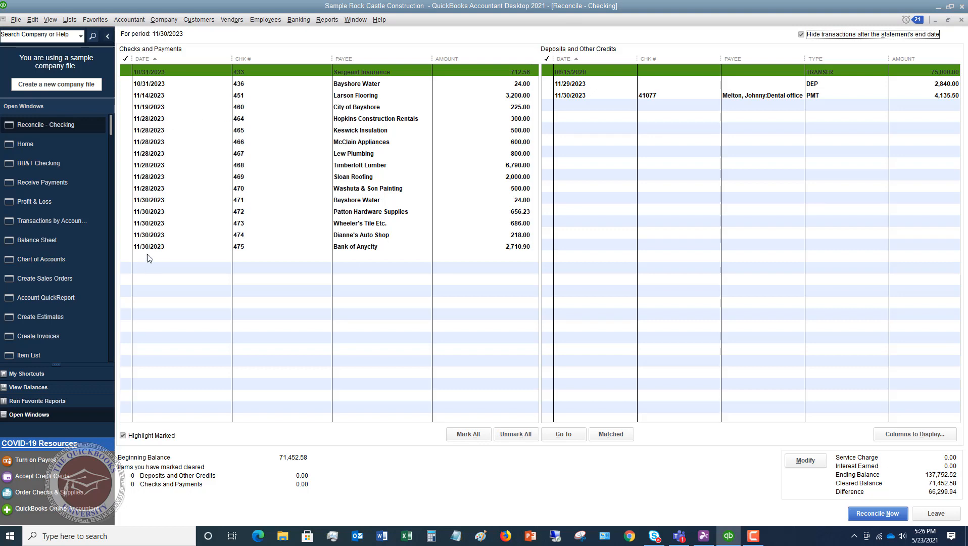
mouse_move(194, 89)
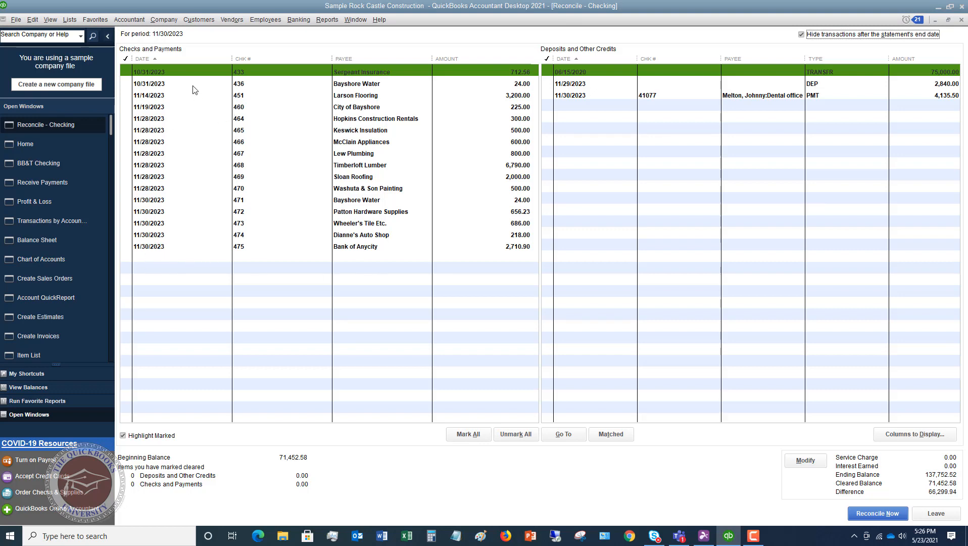
mouse_move(708, 135)
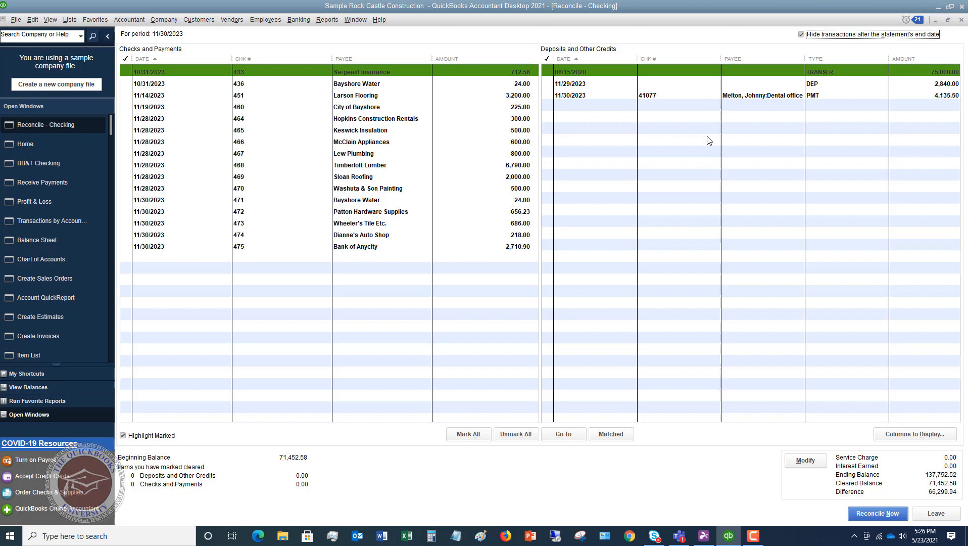
mouse_move(658, 152)
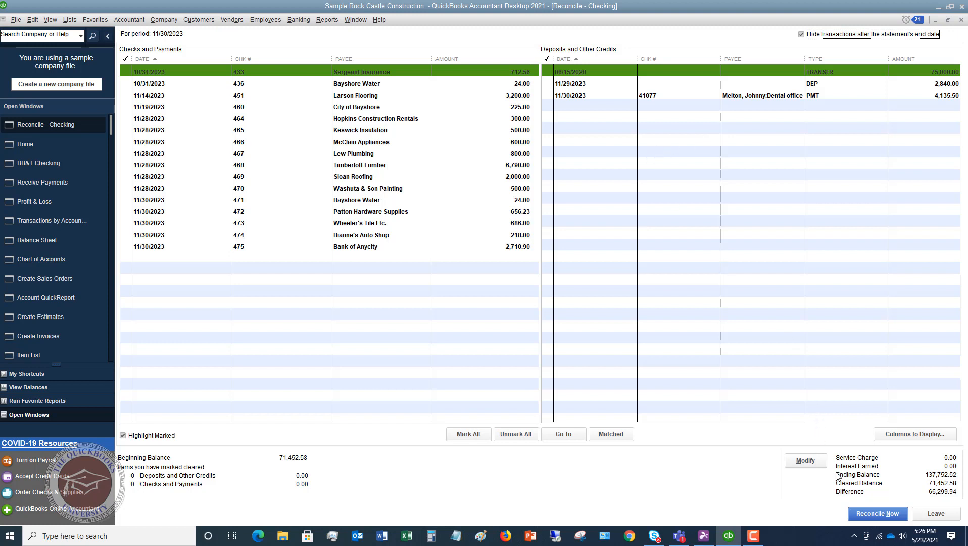
mouse_move(857, 473)
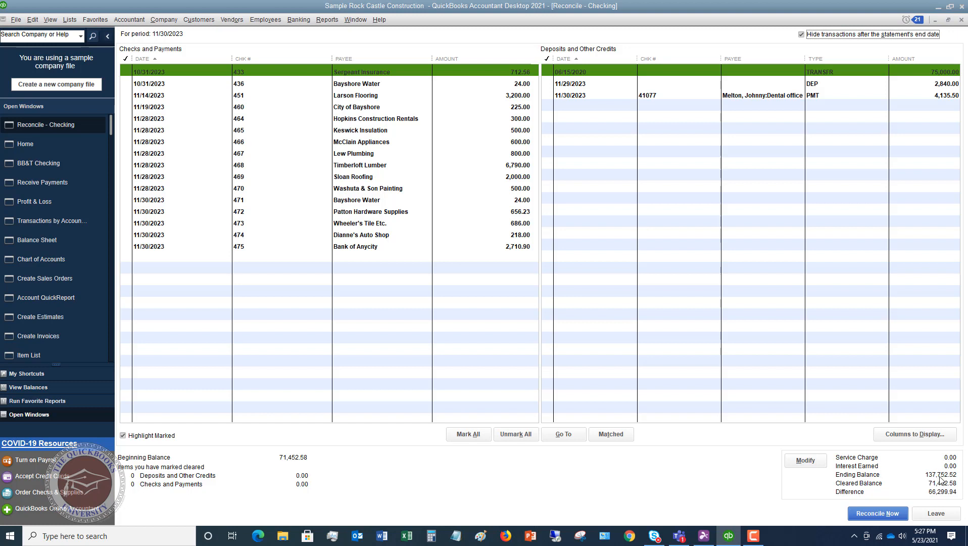
mouse_move(863, 484)
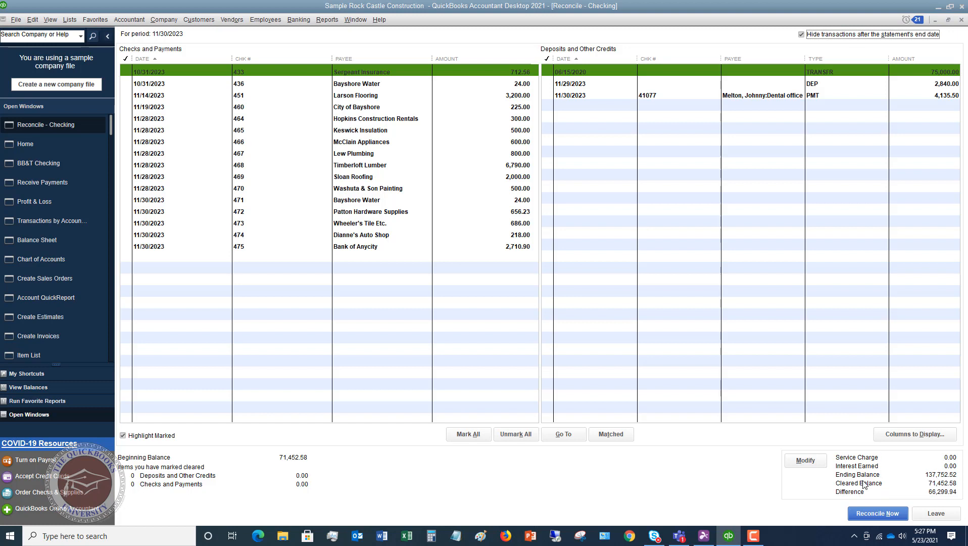
mouse_move(863, 497)
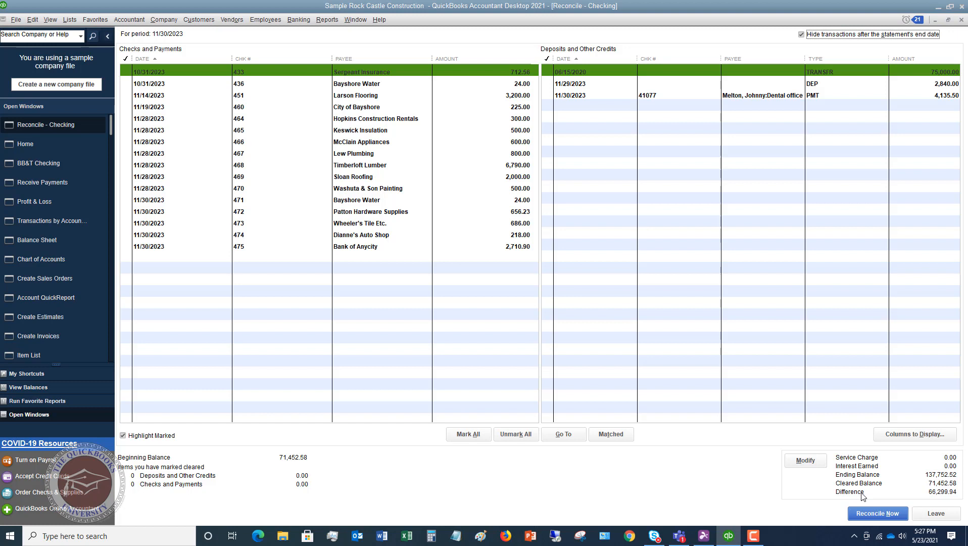
mouse_move(940, 500)
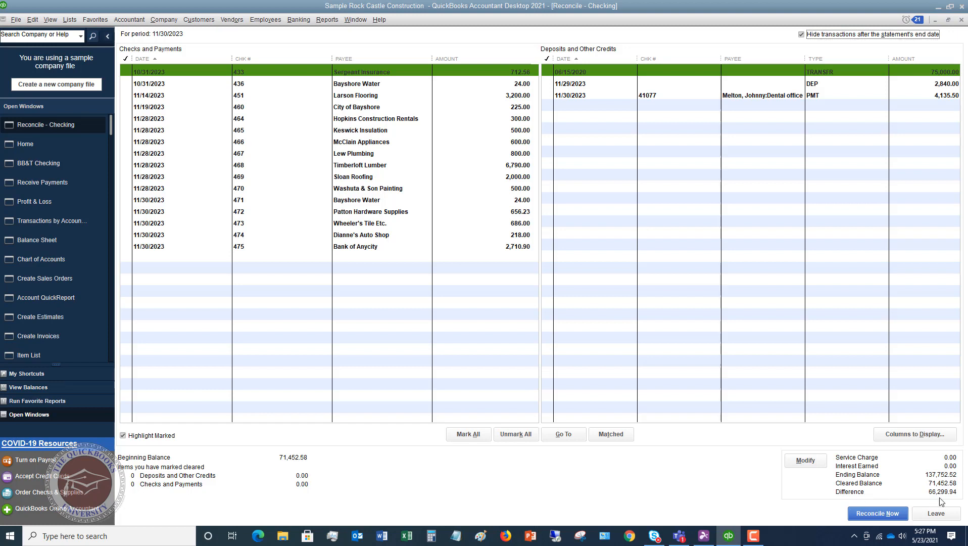
mouse_move(951, 499)
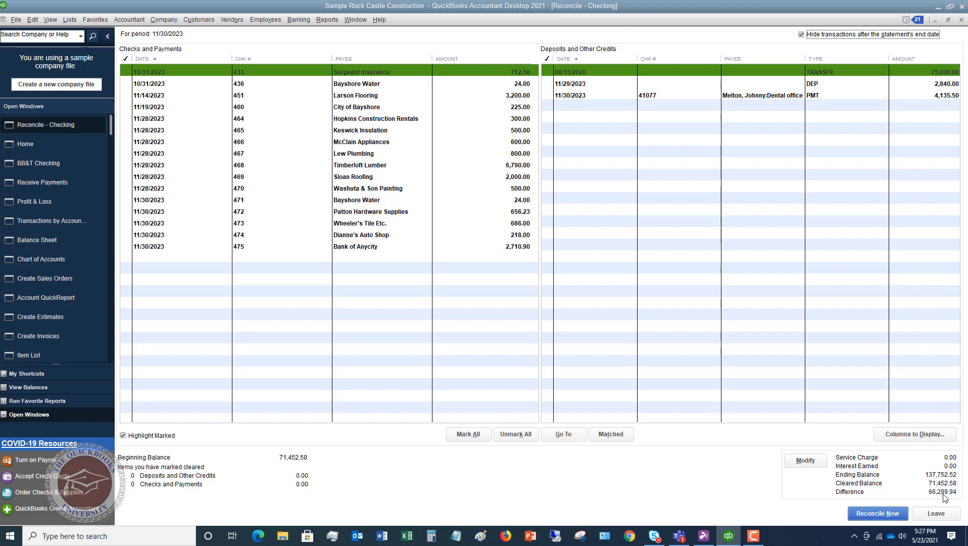
mouse_move(280, 471)
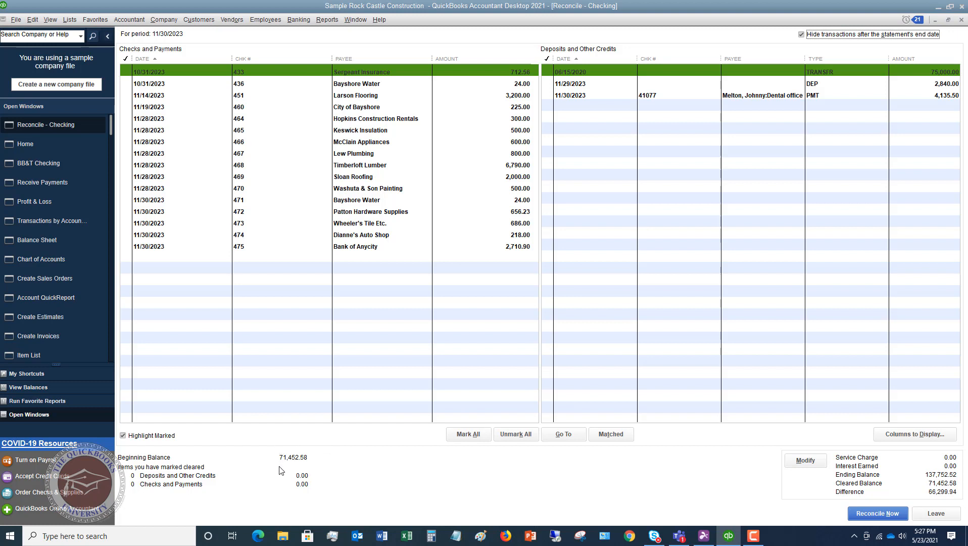
mouse_move(292, 463)
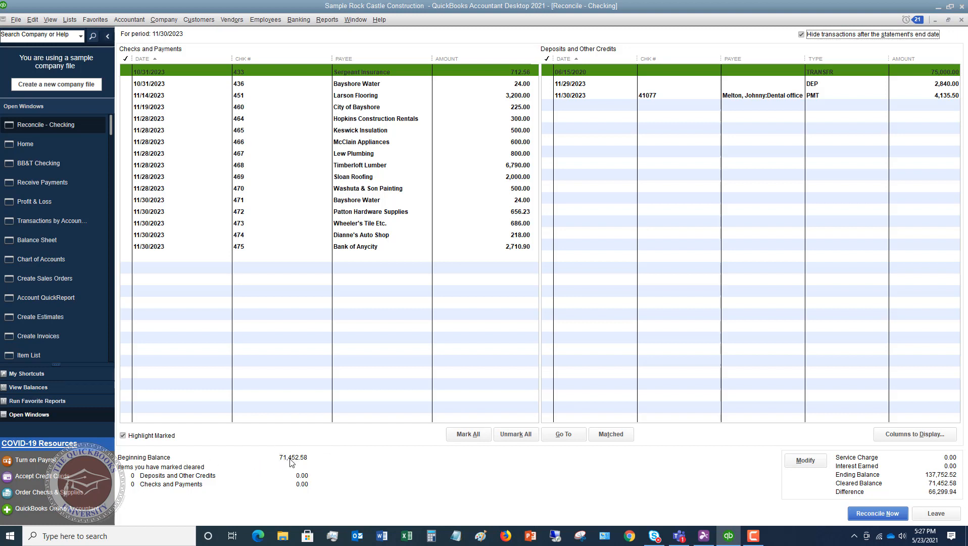
mouse_move(300, 464)
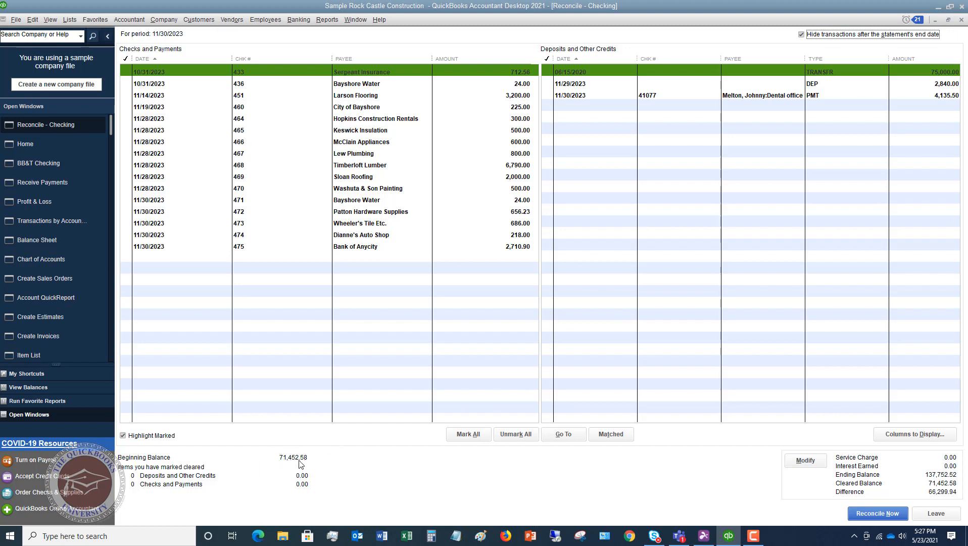
mouse_move(302, 462)
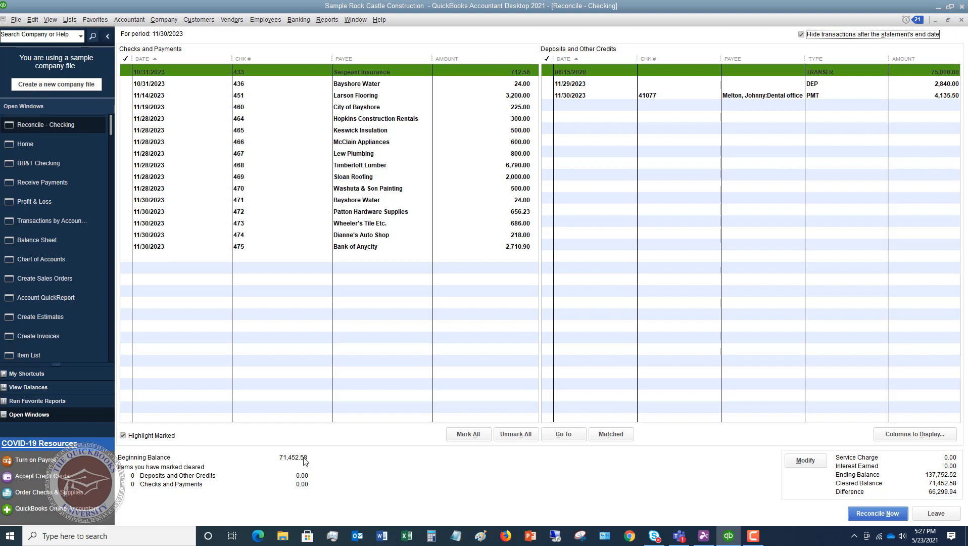
mouse_move(186, 481)
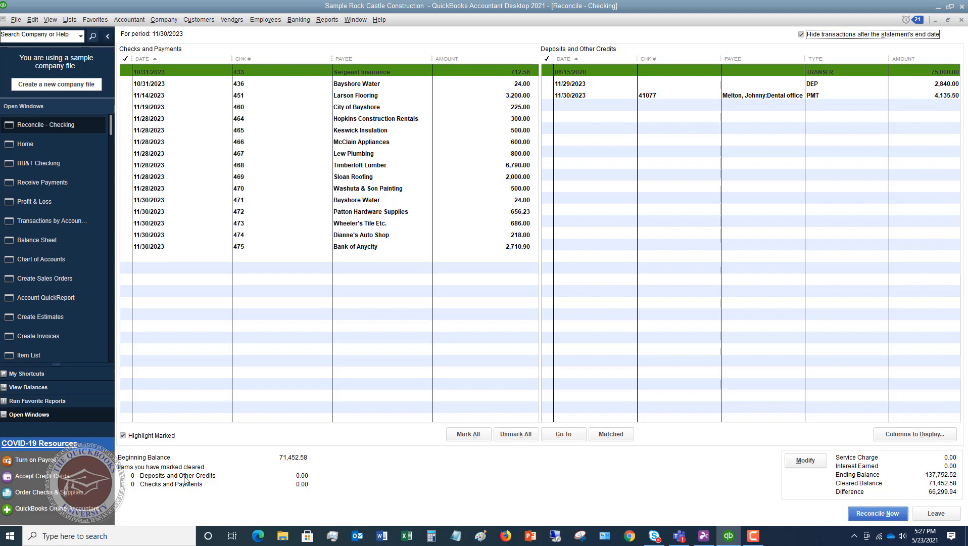
mouse_move(218, 467)
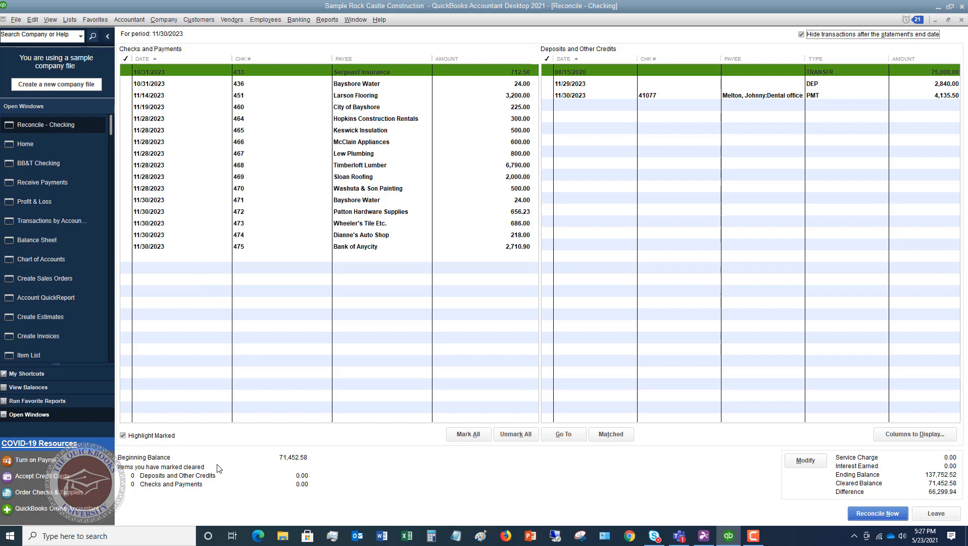
mouse_move(210, 481)
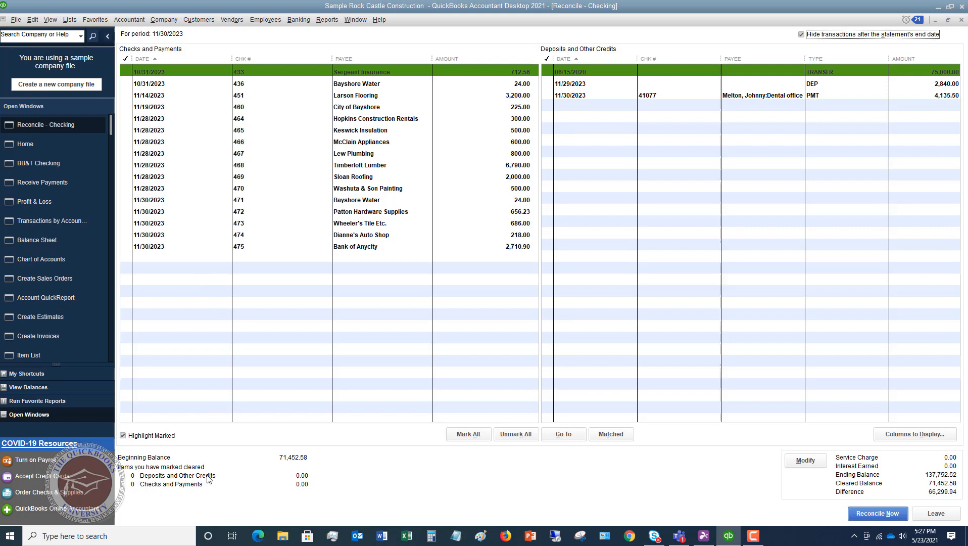
mouse_move(303, 480)
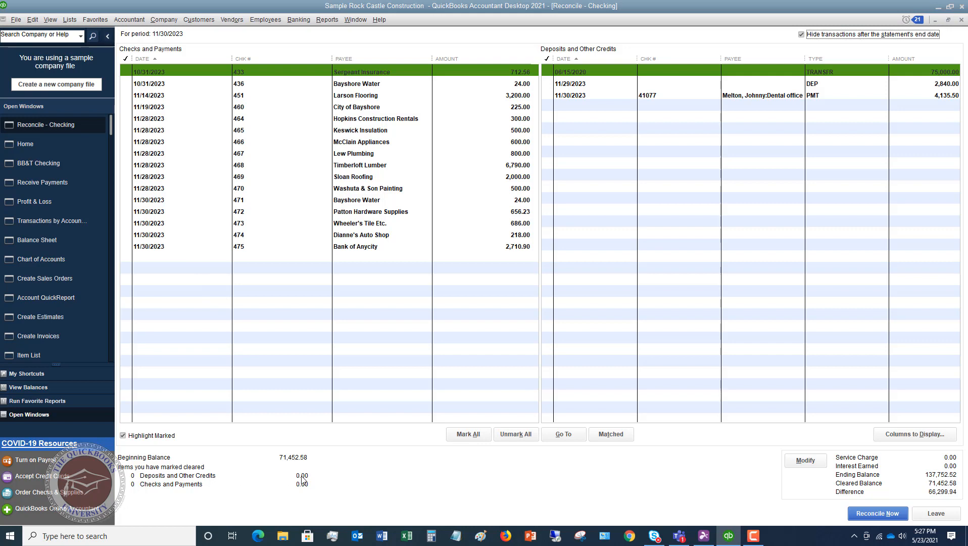
mouse_move(299, 489)
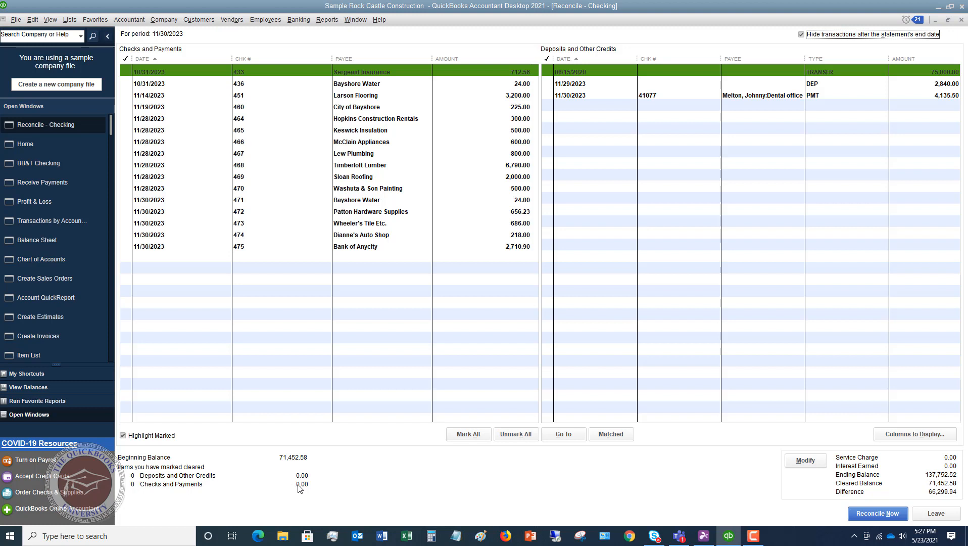
mouse_move(362, 473)
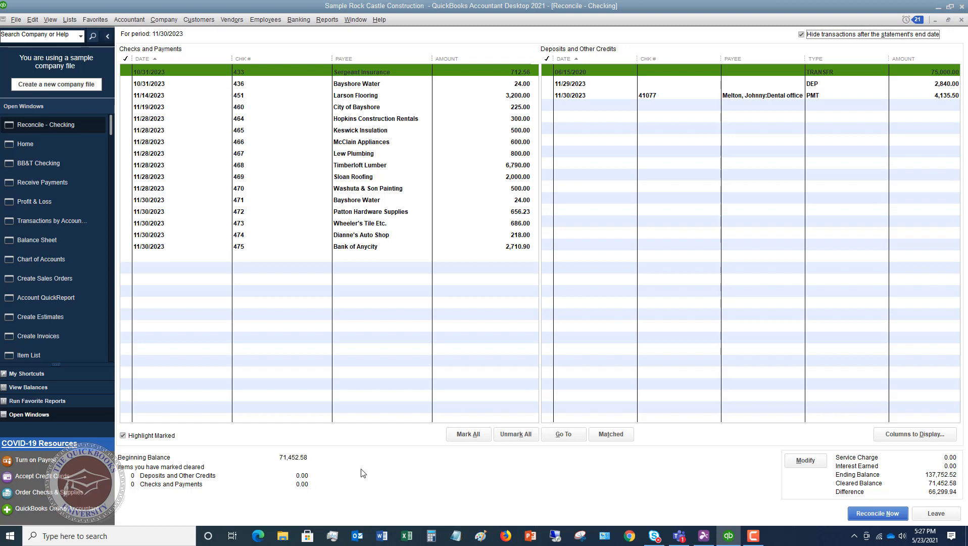
mouse_move(606, 252)
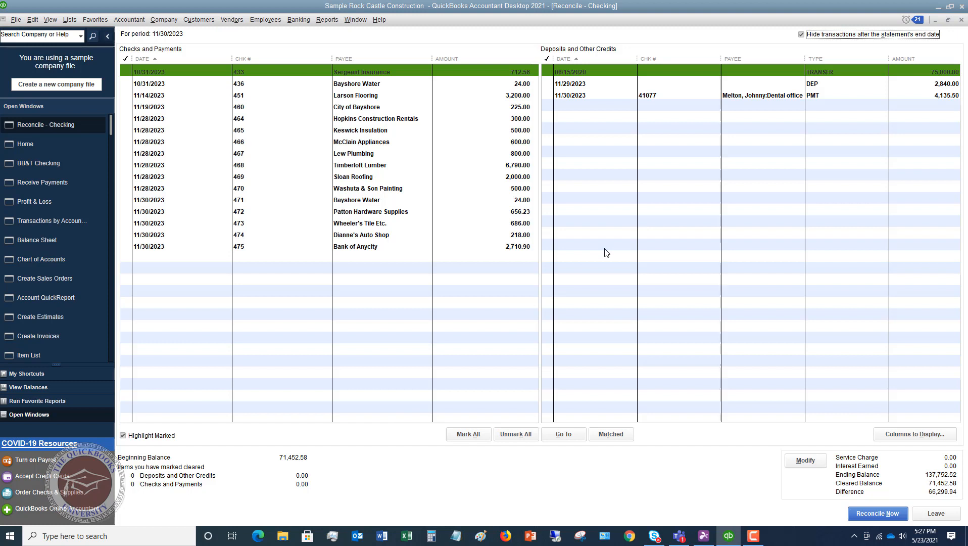
mouse_move(571, 128)
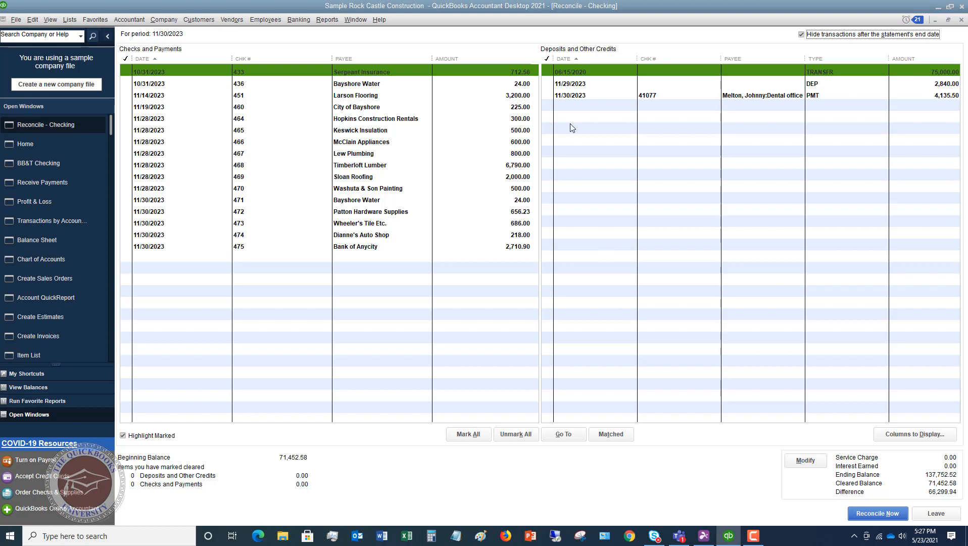
mouse_move(579, 204)
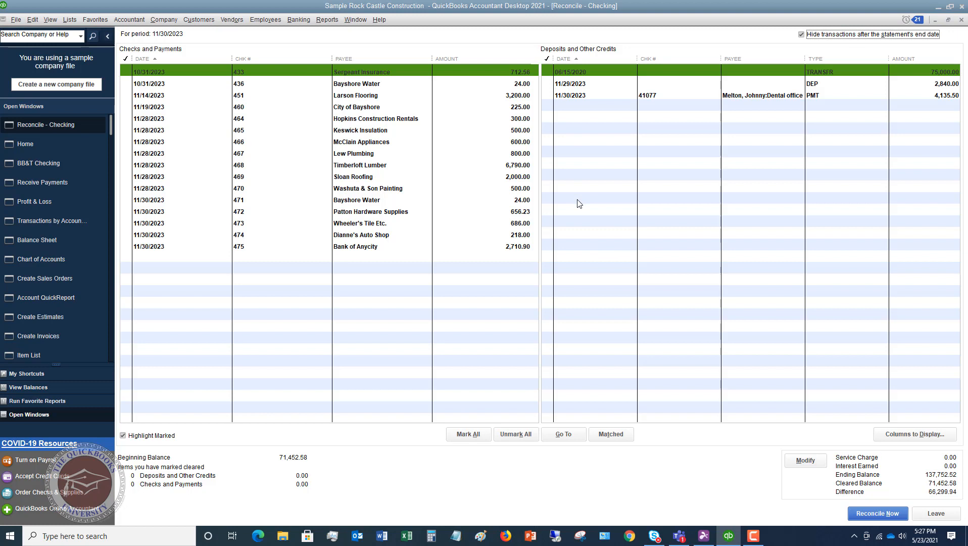
mouse_move(551, 74)
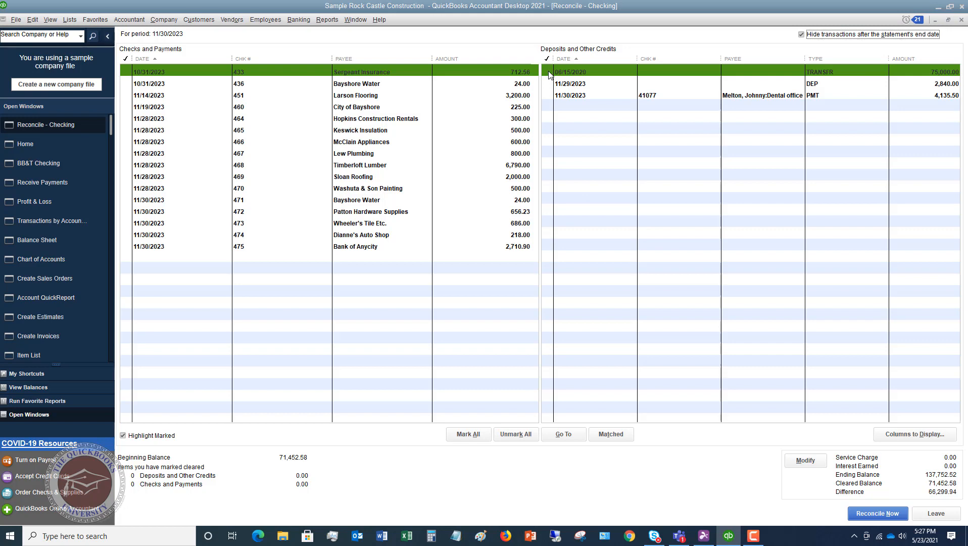
left_click(546, 72)
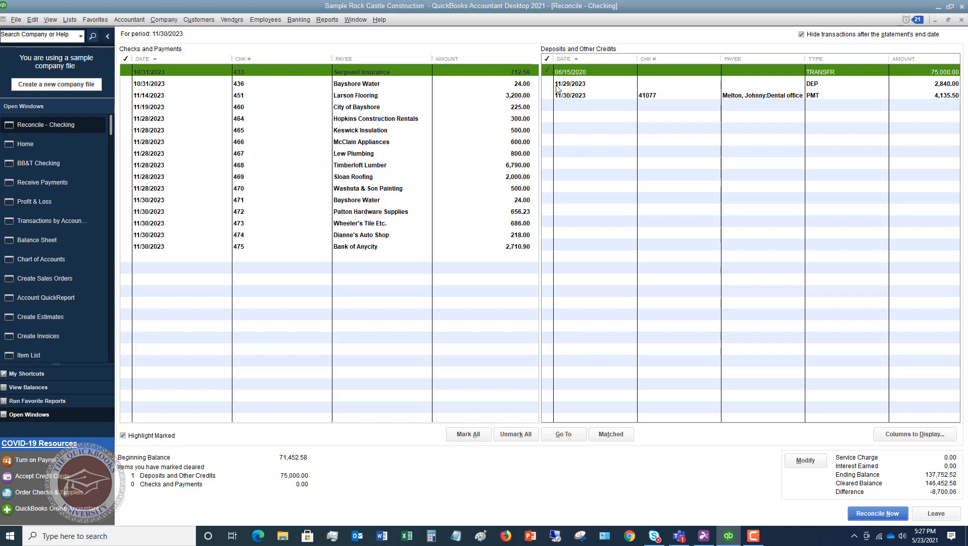
left_click(568, 84)
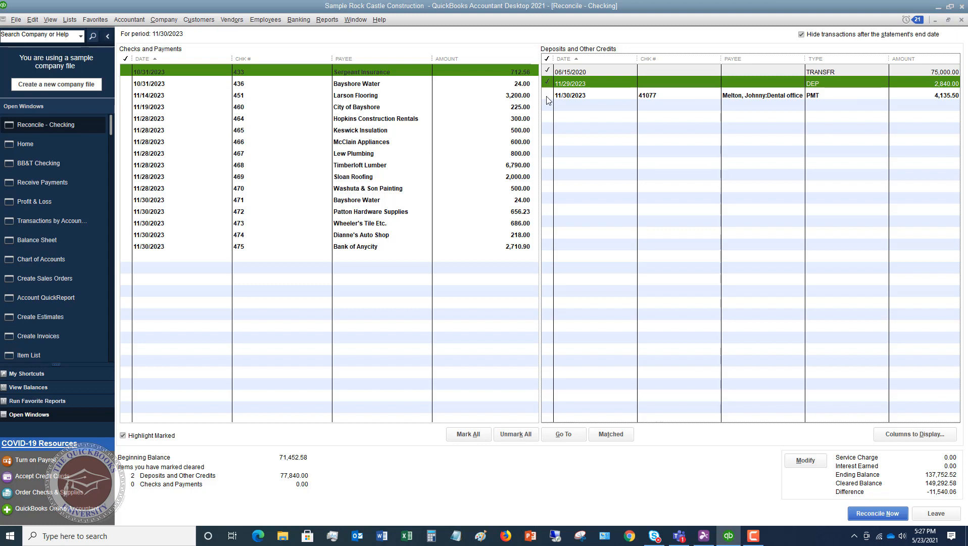
left_click(546, 95)
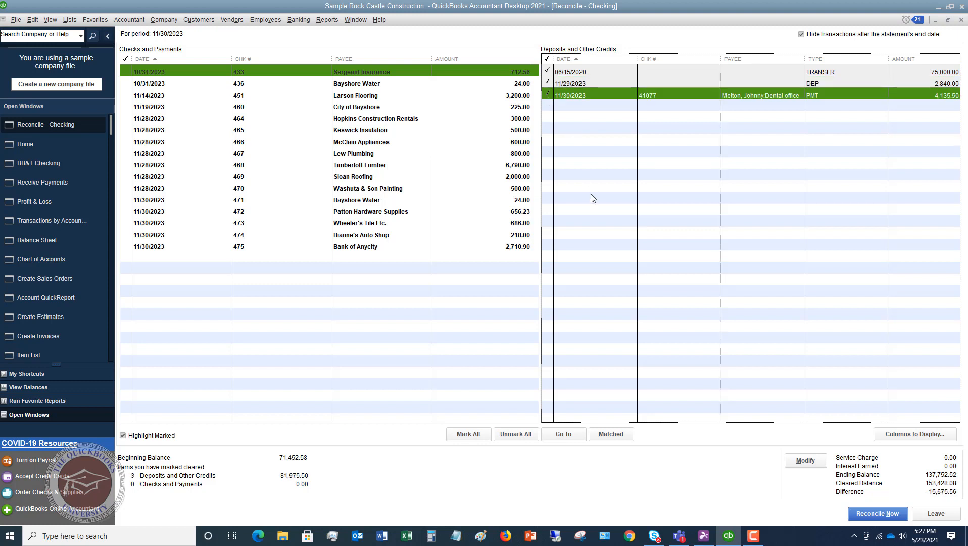
mouse_move(575, 81)
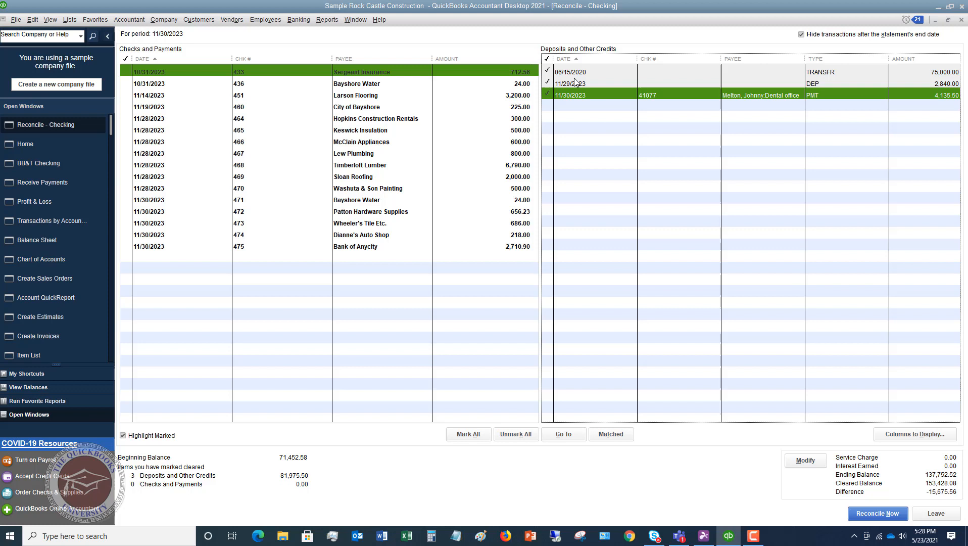
mouse_move(337, 476)
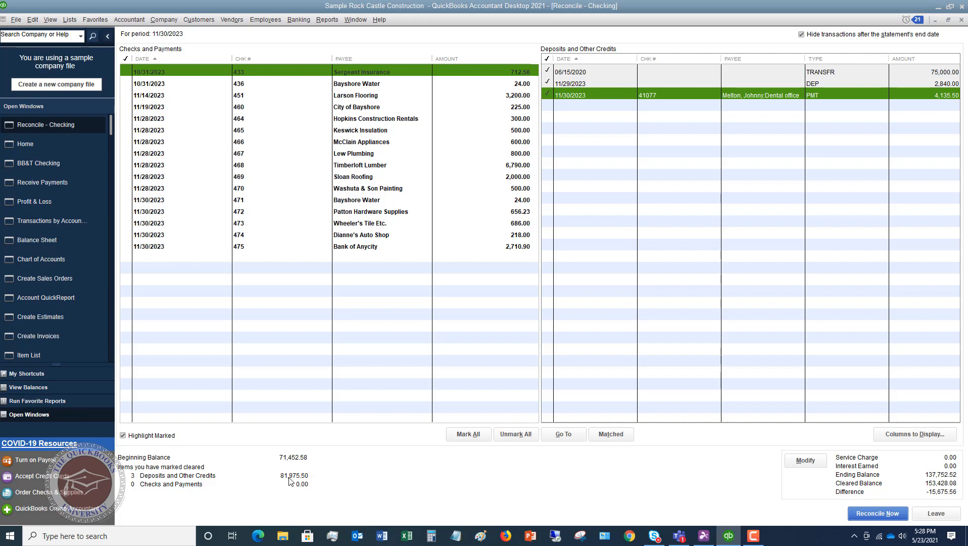
mouse_move(284, 466)
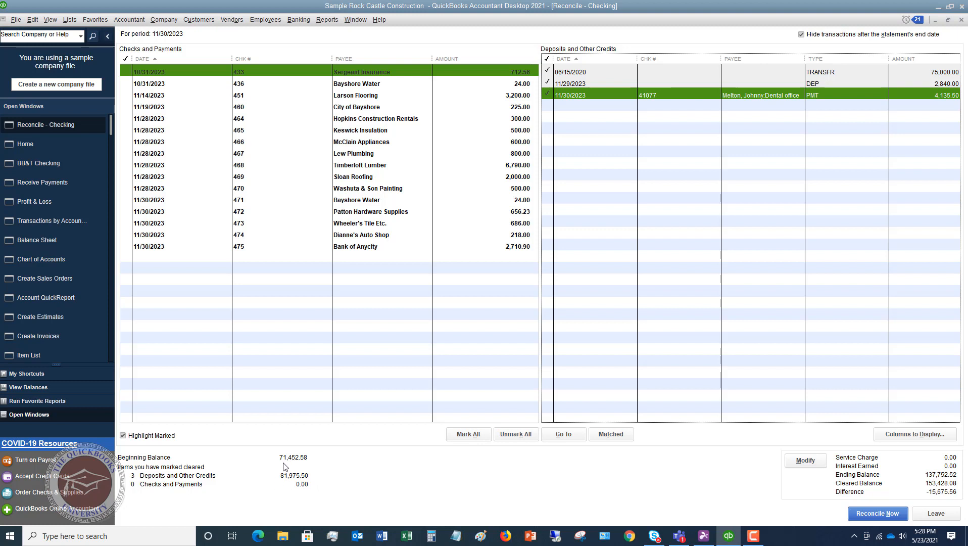
mouse_move(315, 485)
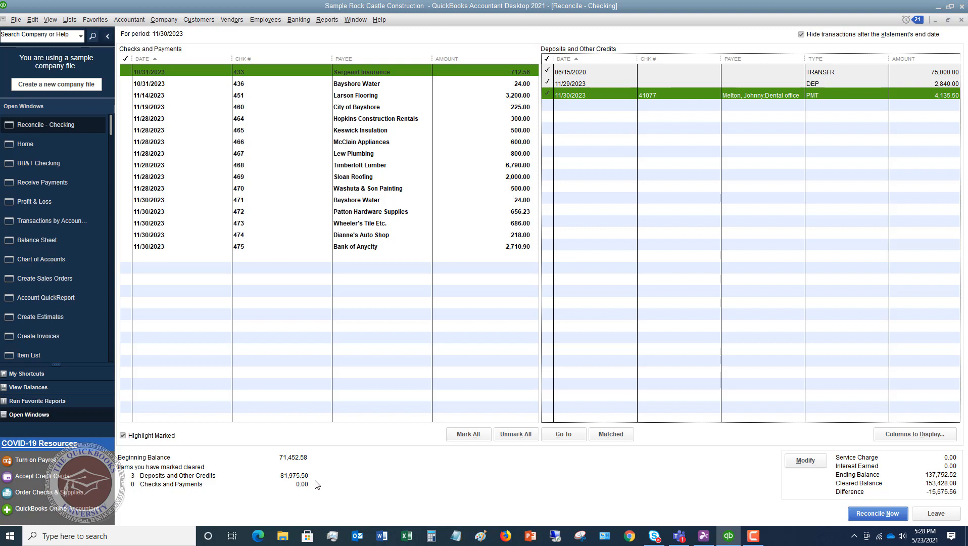
mouse_move(355, 456)
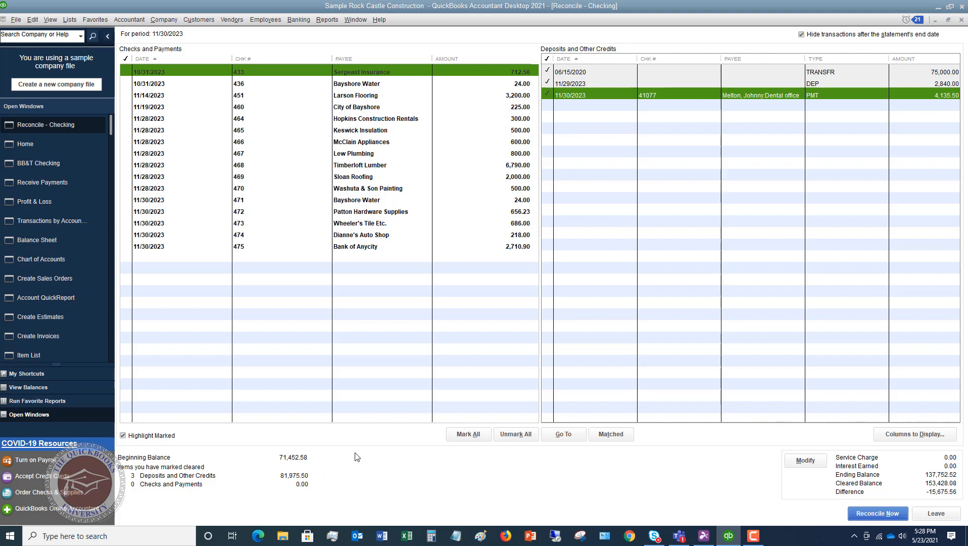
mouse_move(311, 478)
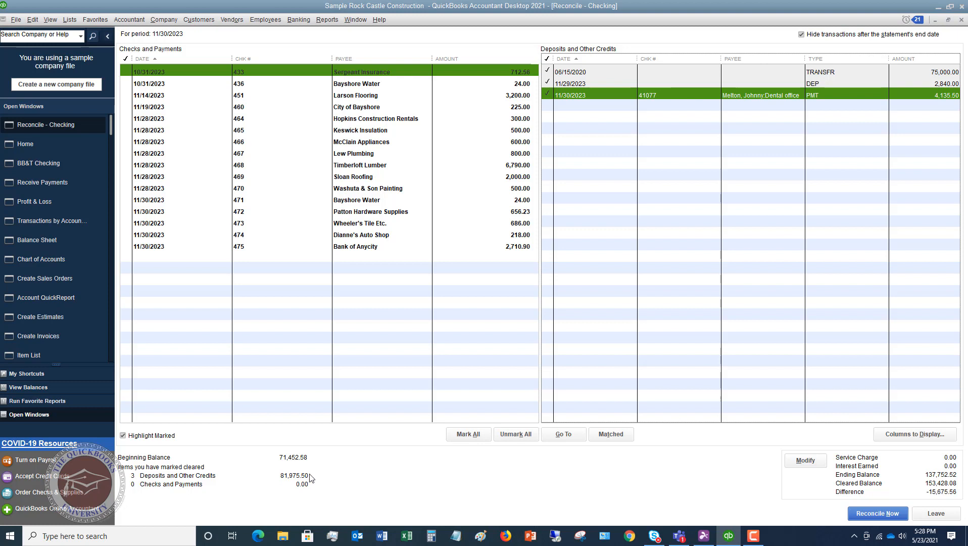
mouse_move(736, 138)
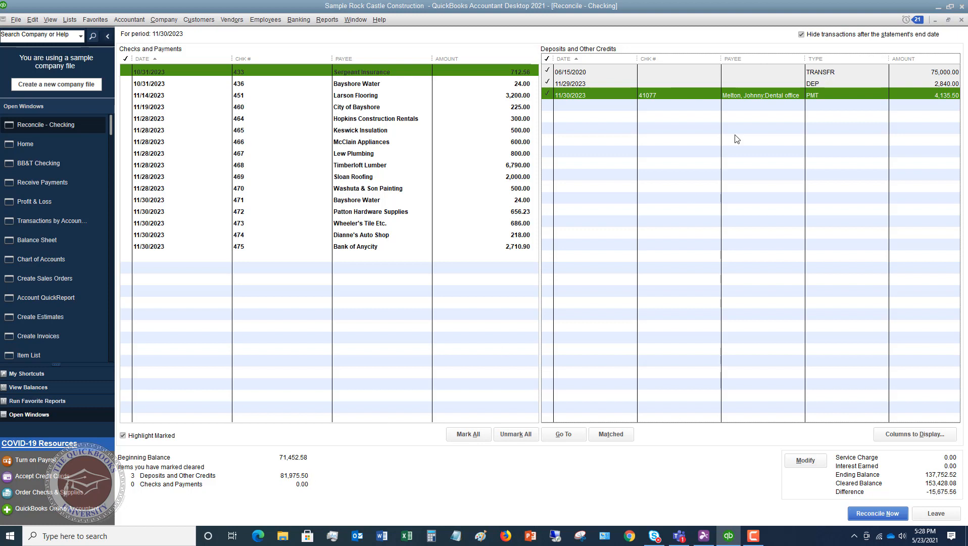
mouse_move(595, 96)
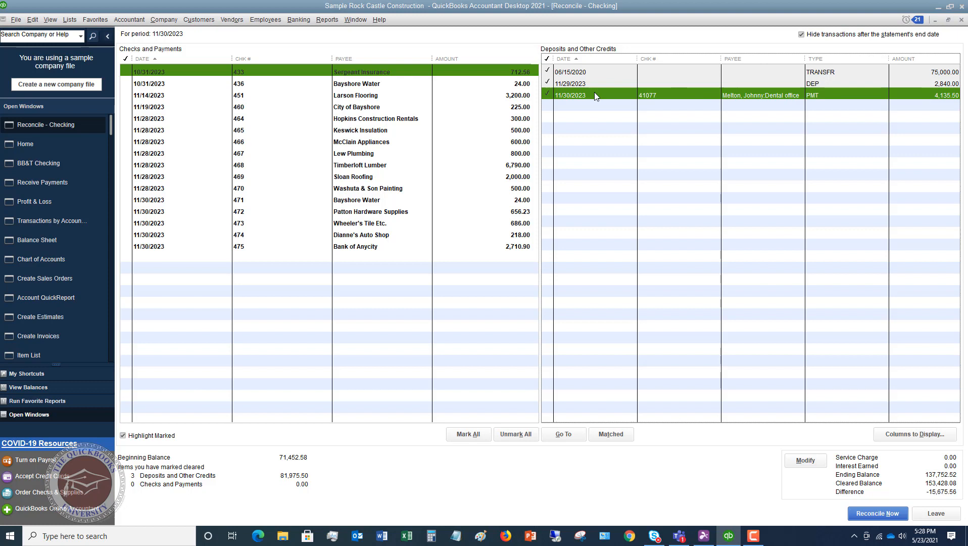
mouse_move(929, 97)
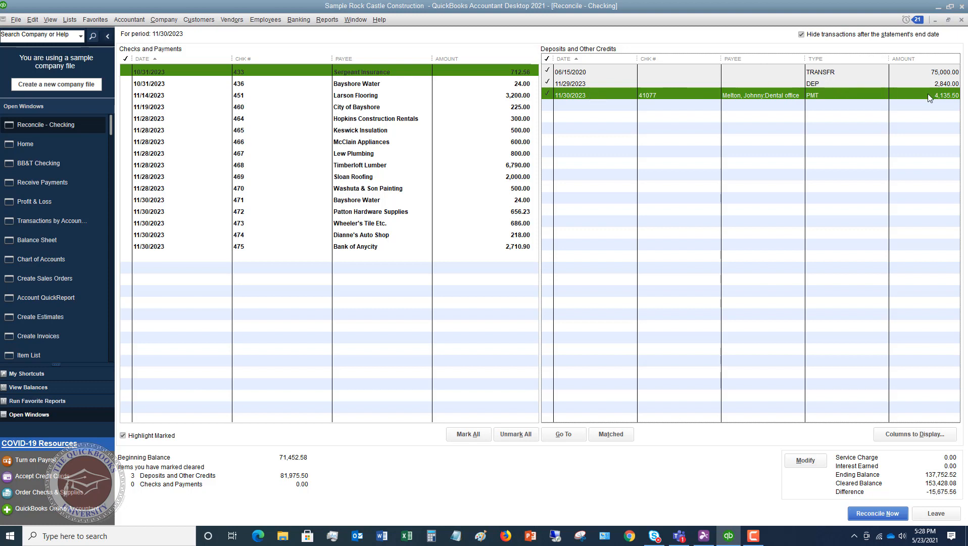
mouse_move(838, 99)
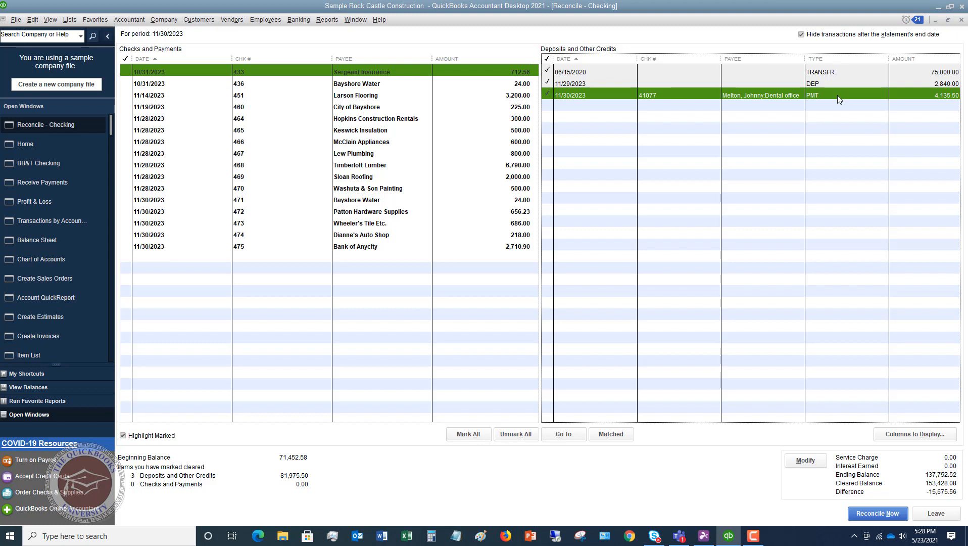
mouse_move(277, 86)
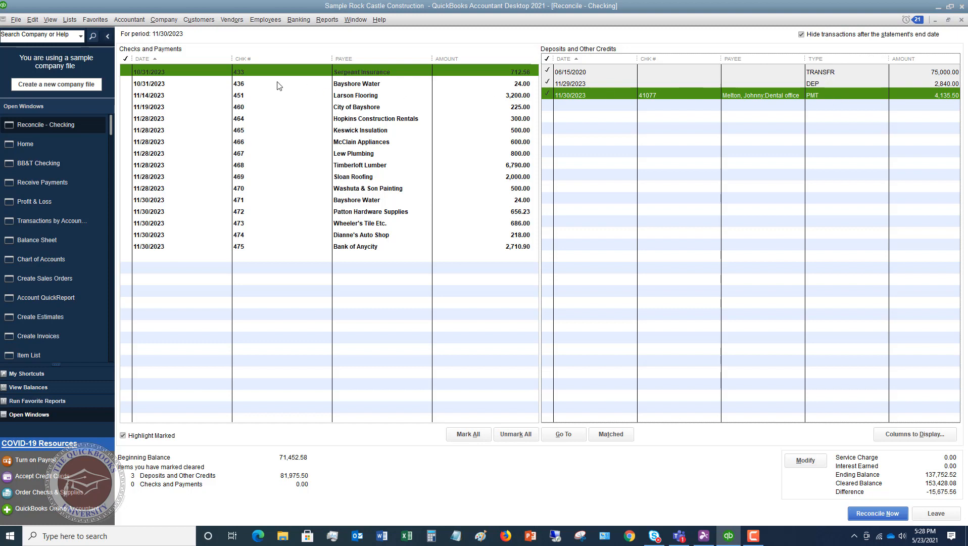
mouse_move(275, 97)
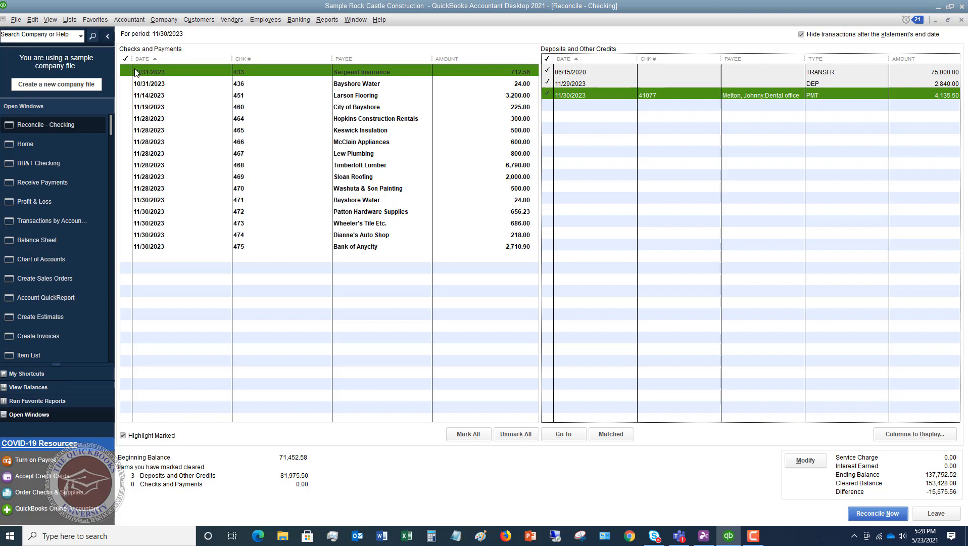
Clear the Sergeant Insurance and 10/31 and 11/30 Bayshore Water checks, then reconcile.
left_click(126, 72)
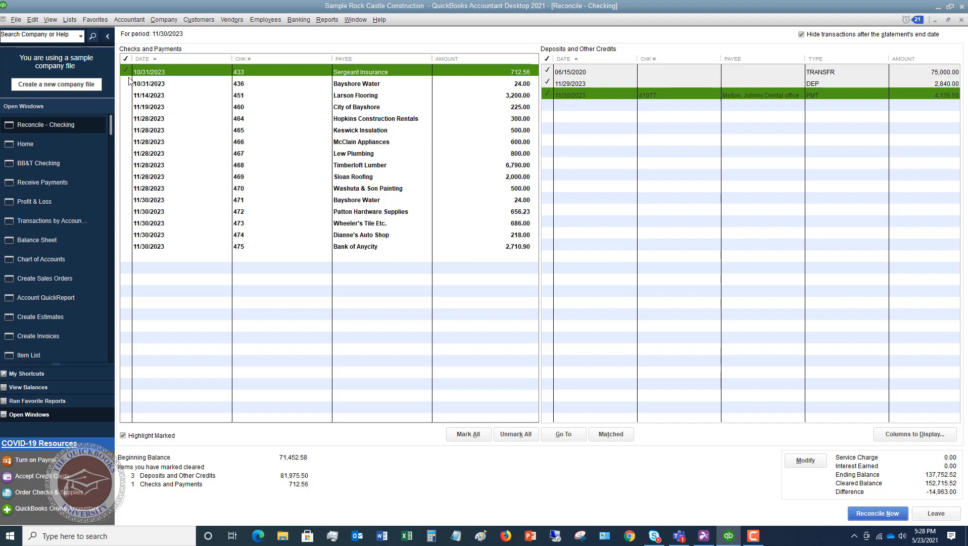
left_click(126, 84)
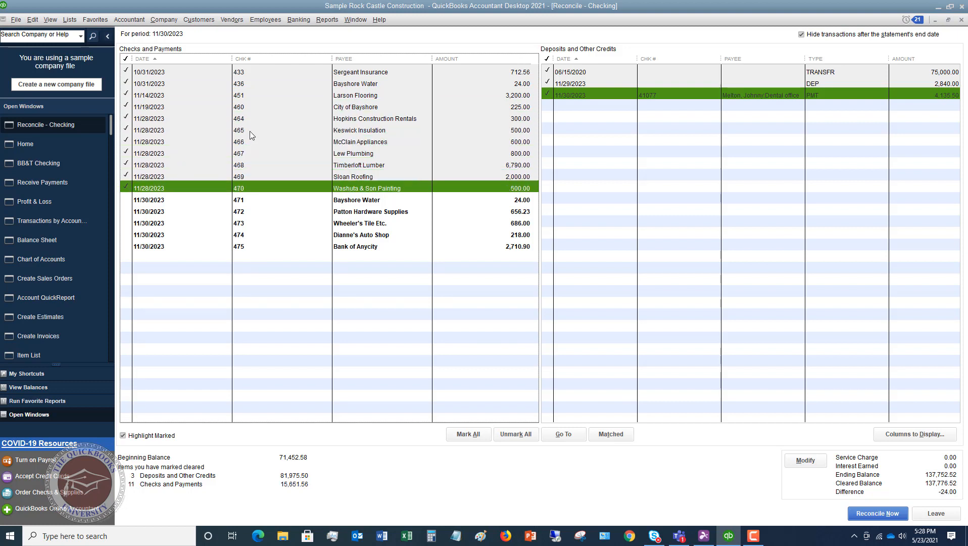
mouse_move(193, 155)
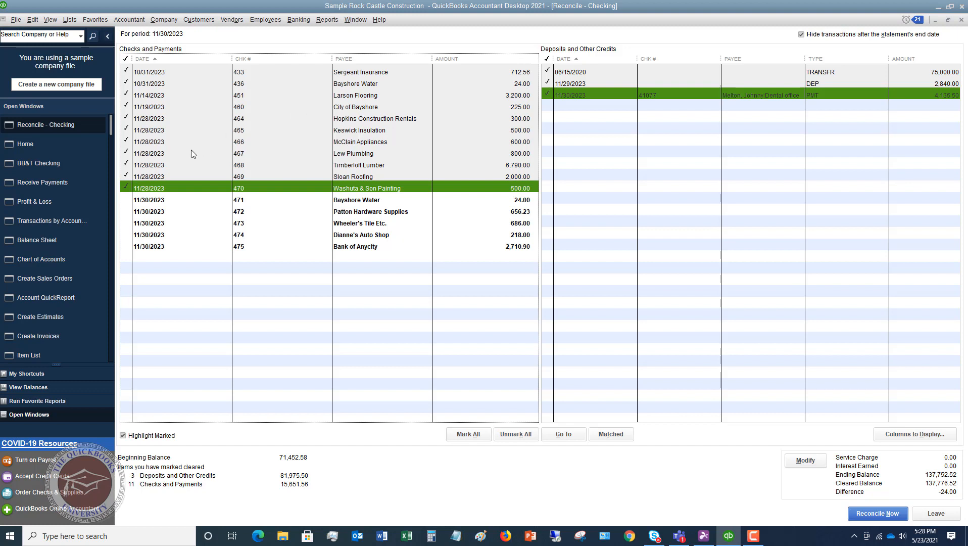
mouse_move(131, 204)
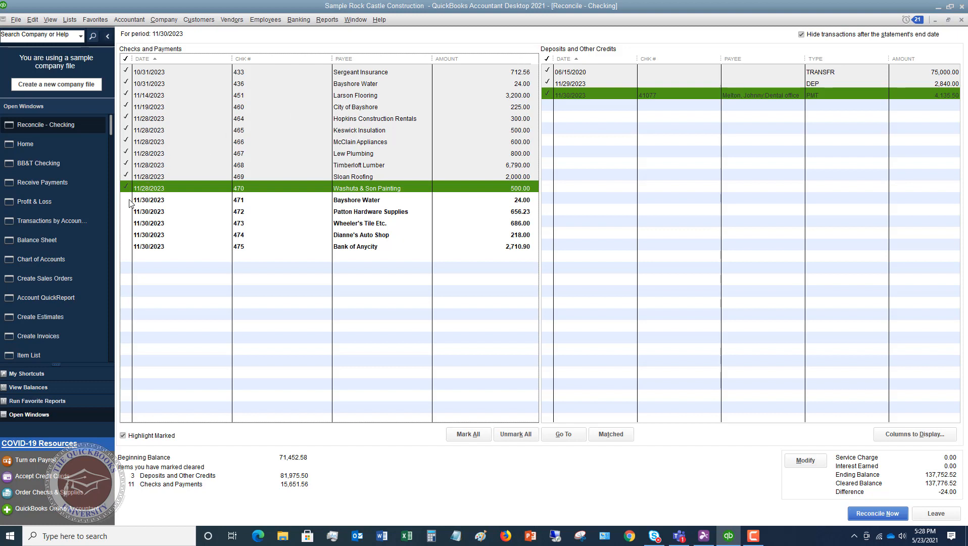
left_click(129, 199)
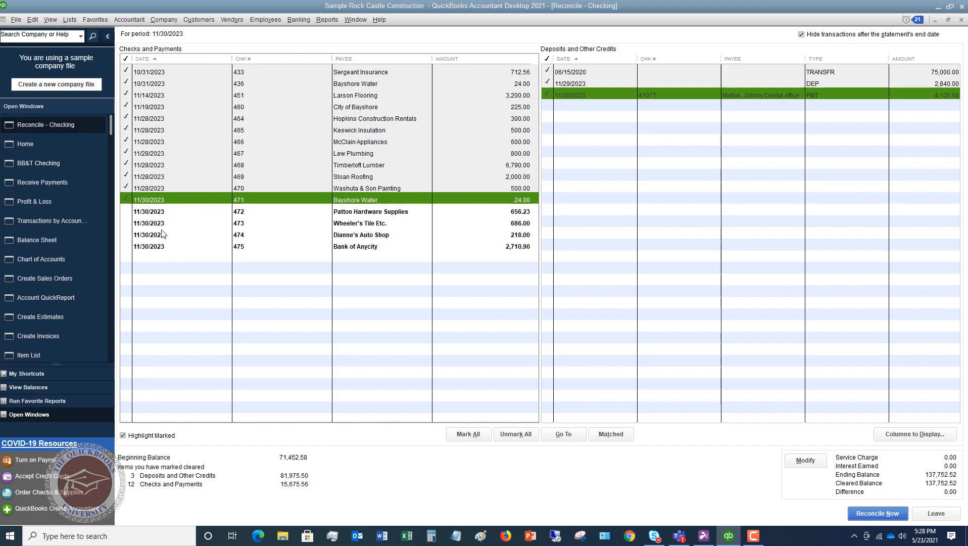
mouse_move(164, 251)
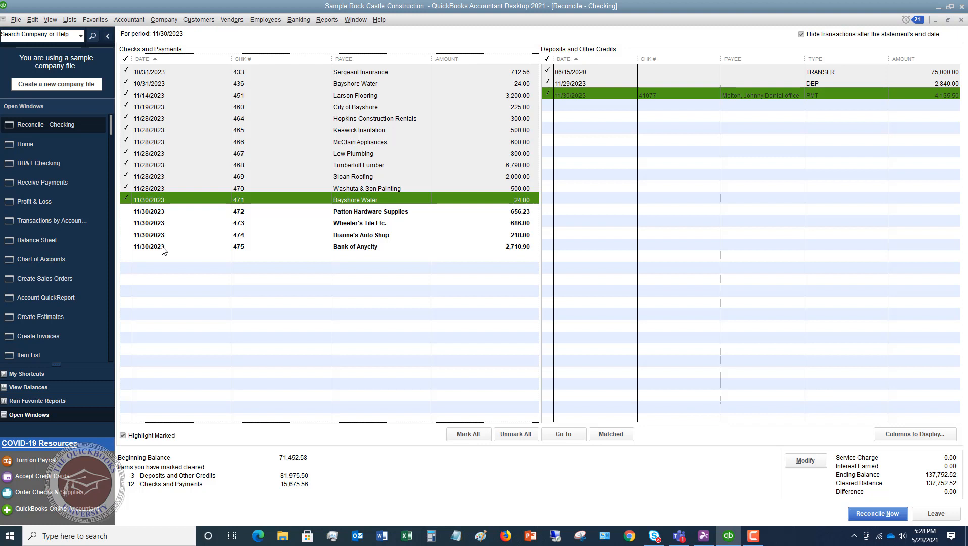
mouse_move(163, 202)
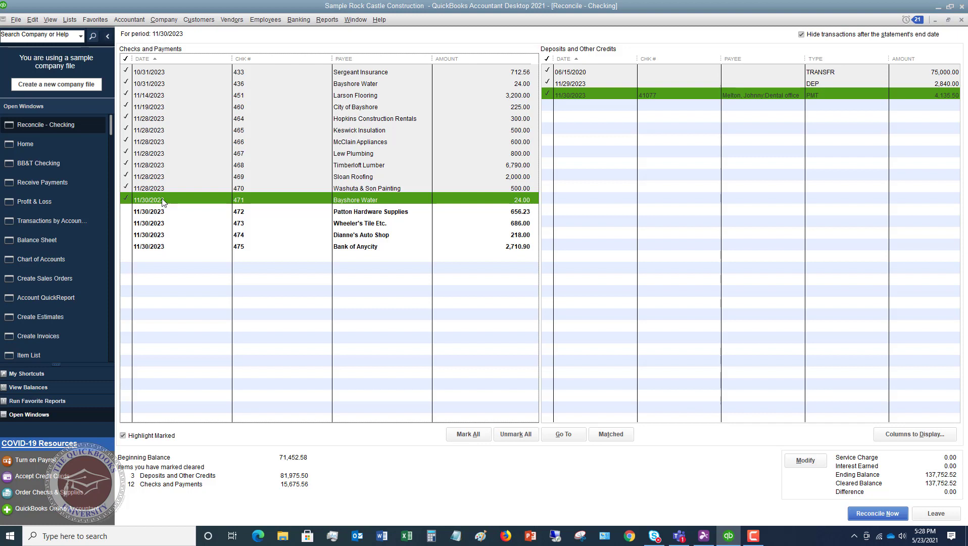
mouse_move(144, 195)
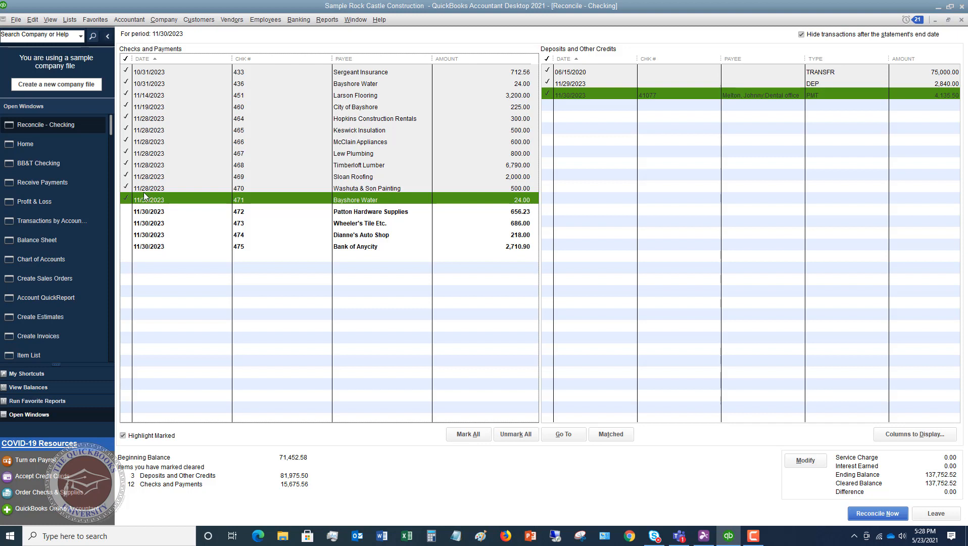
mouse_move(946, 501)
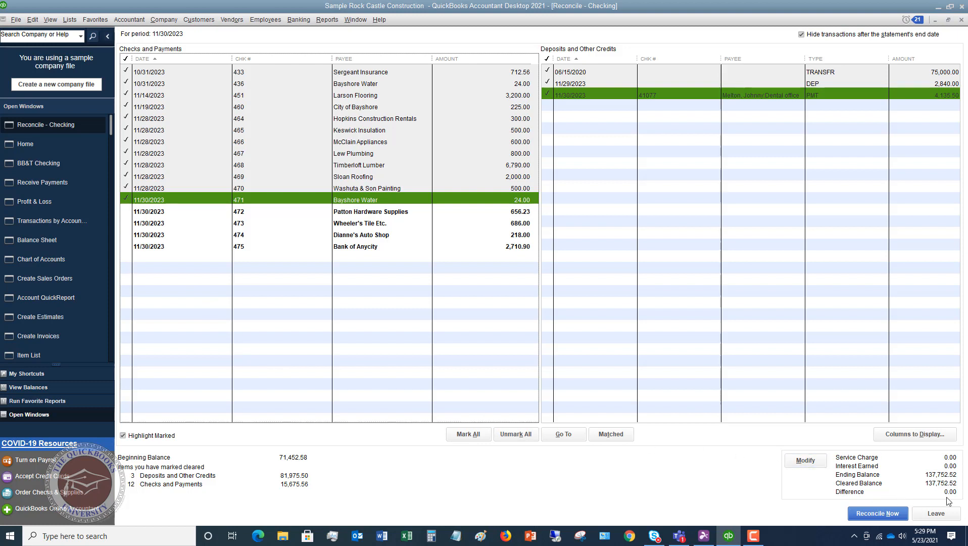
mouse_move(952, 501)
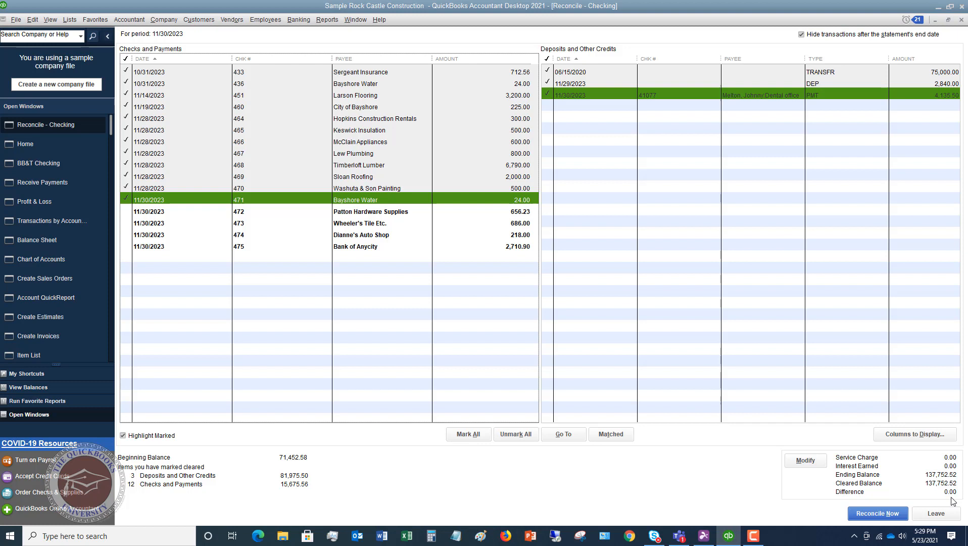
mouse_move(673, 289)
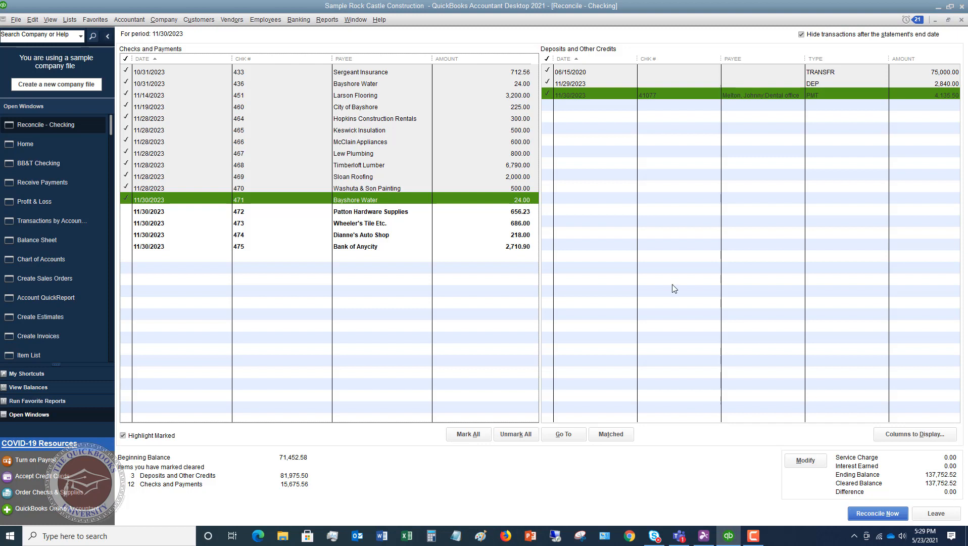
mouse_move(598, 252)
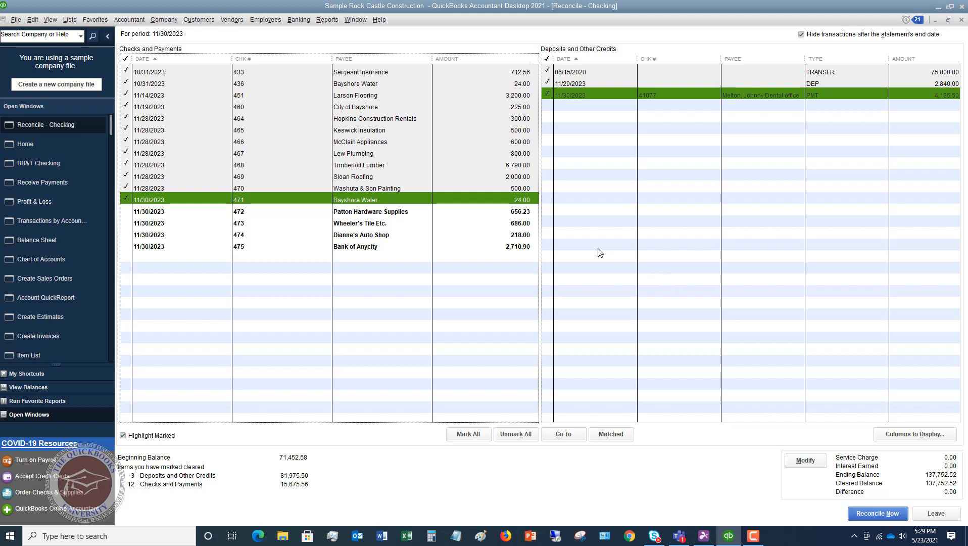
mouse_move(934, 513)
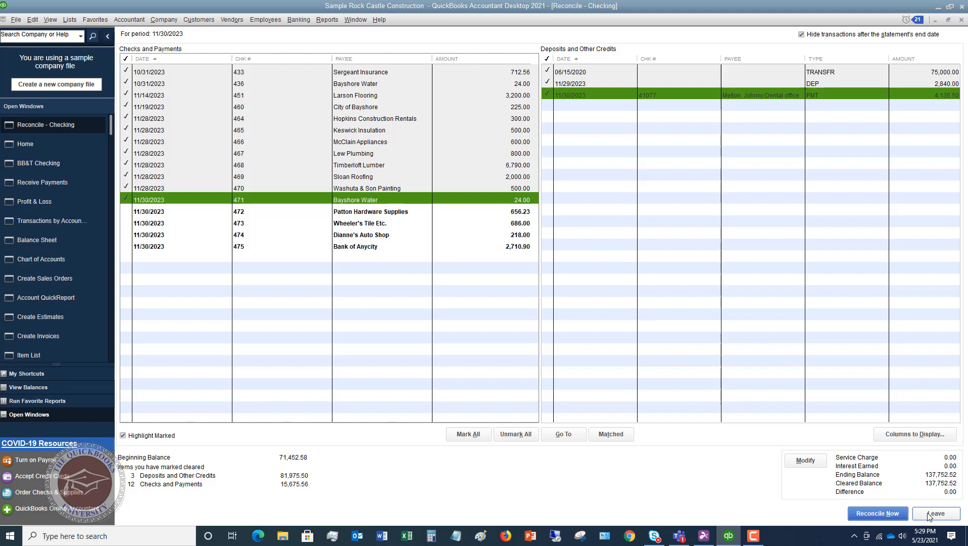
mouse_move(433, 300)
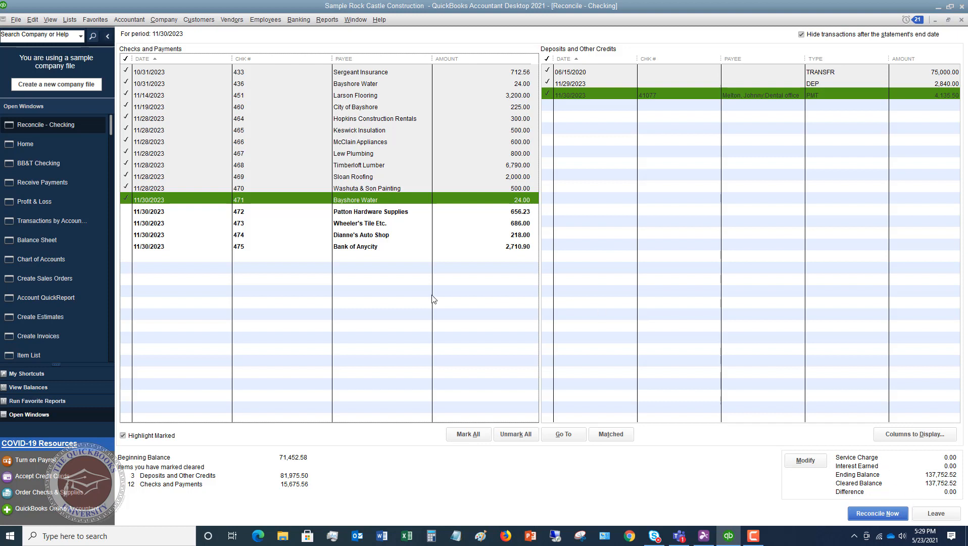
mouse_move(665, 312)
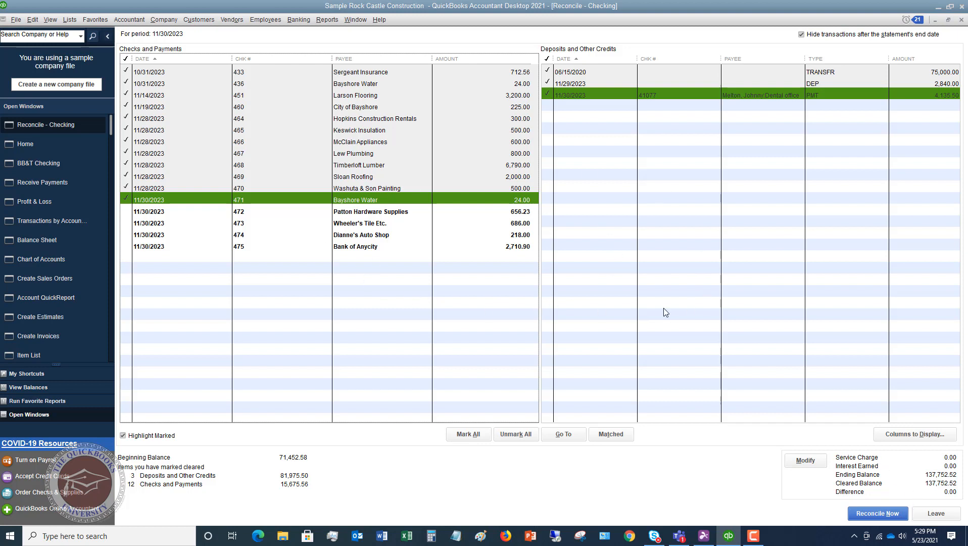
mouse_move(269, 203)
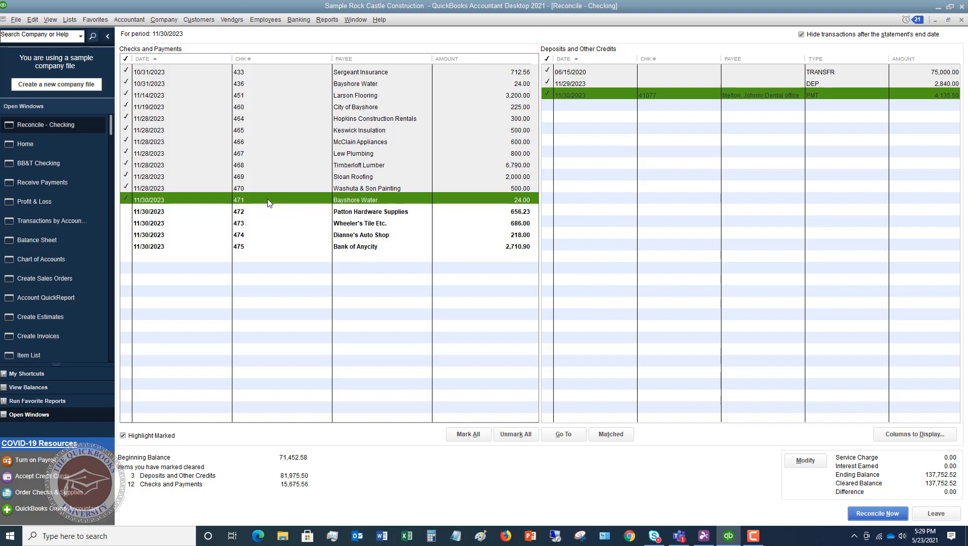
mouse_move(202, 201)
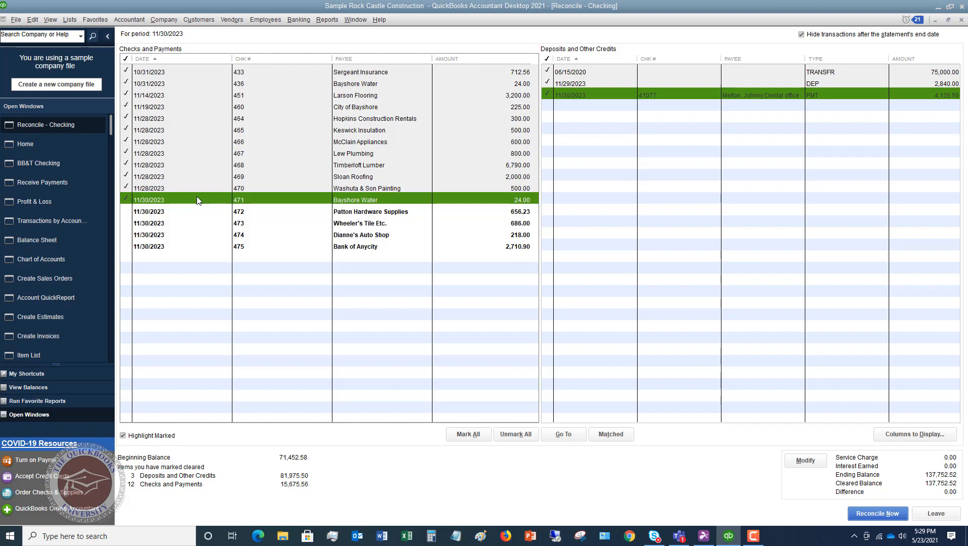
mouse_move(269, 105)
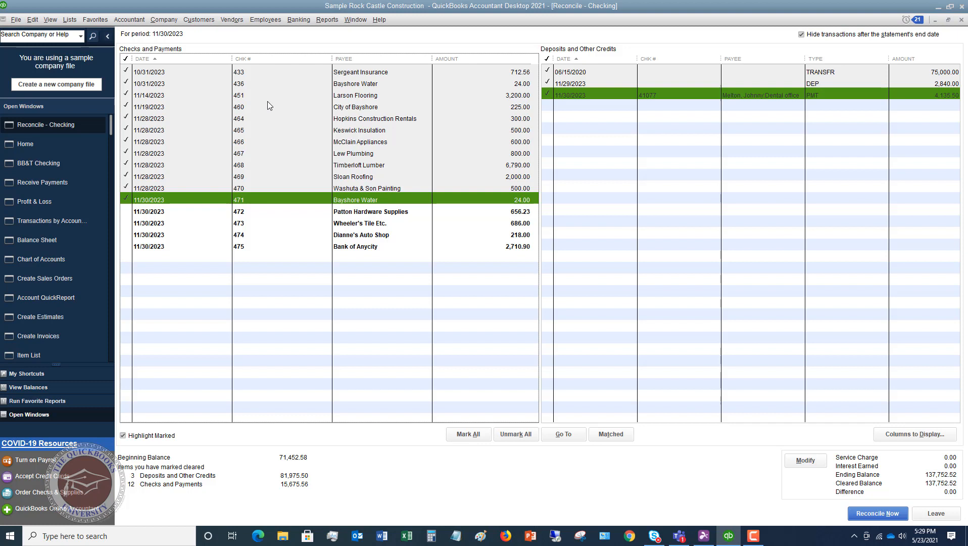
mouse_move(948, 505)
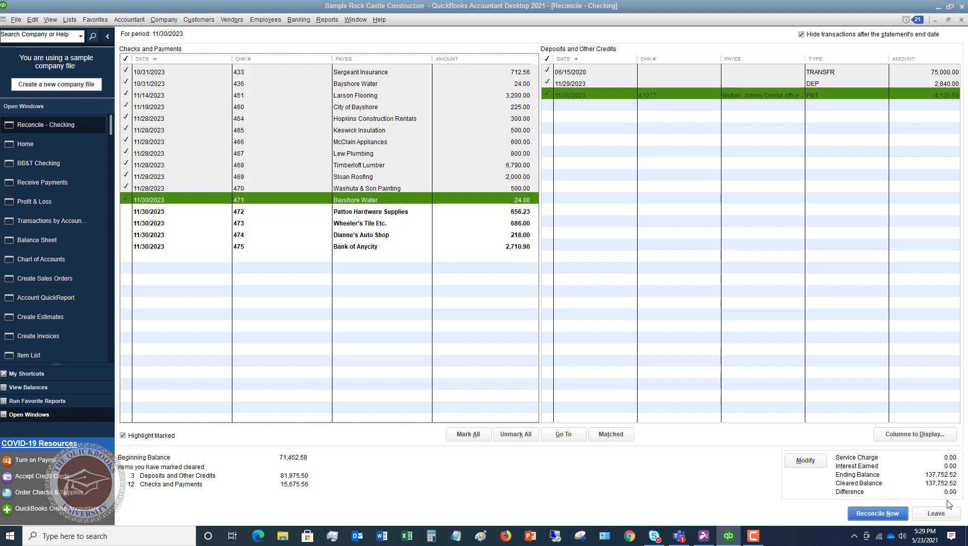
mouse_move(877, 512)
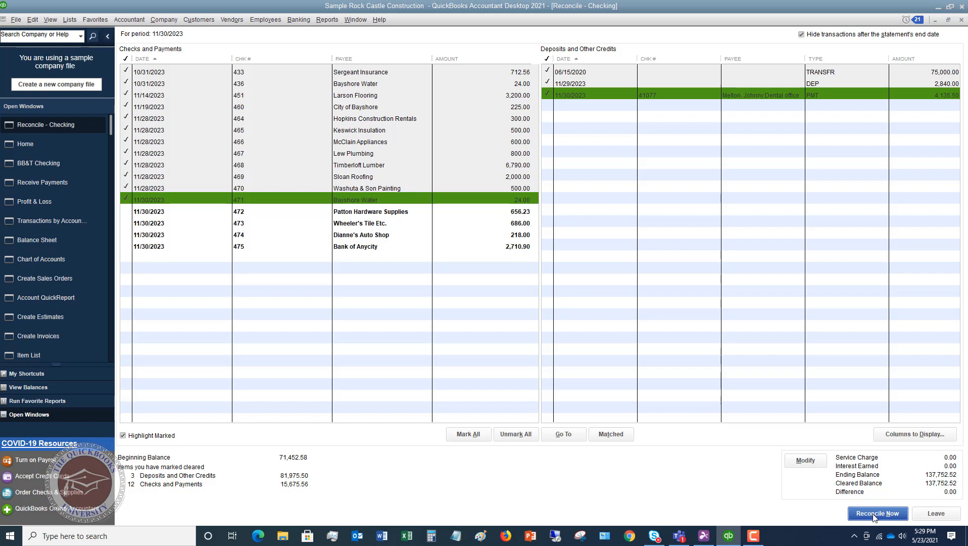
left_click(876, 513)
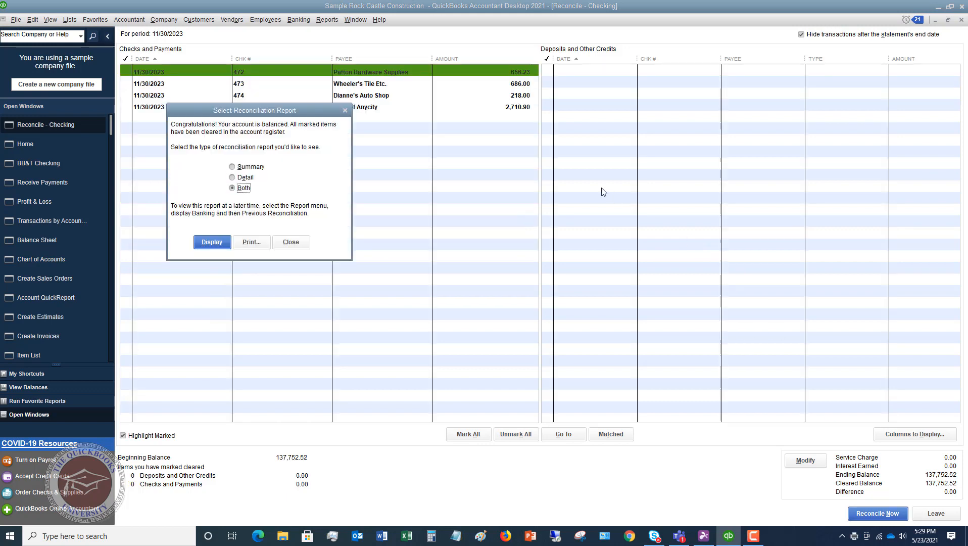
mouse_move(253, 140)
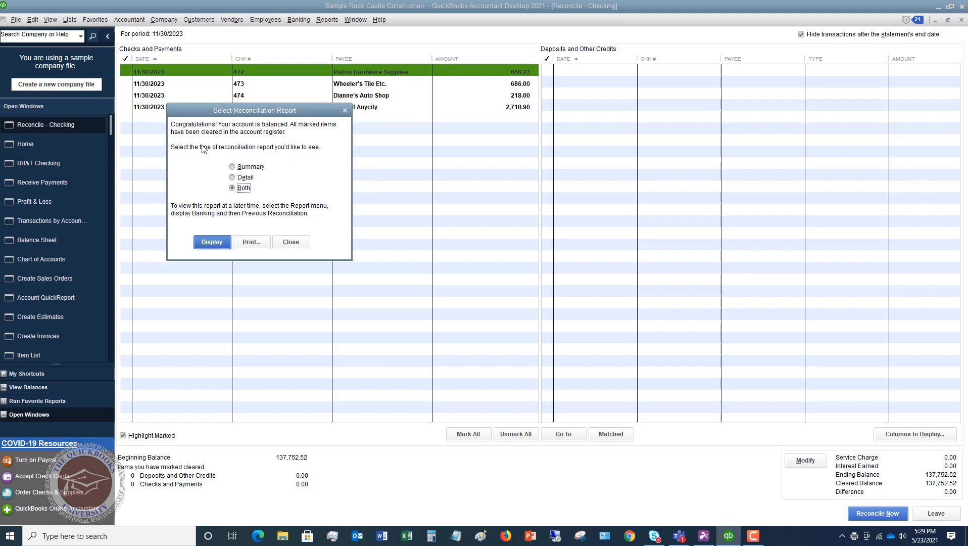
mouse_move(217, 155)
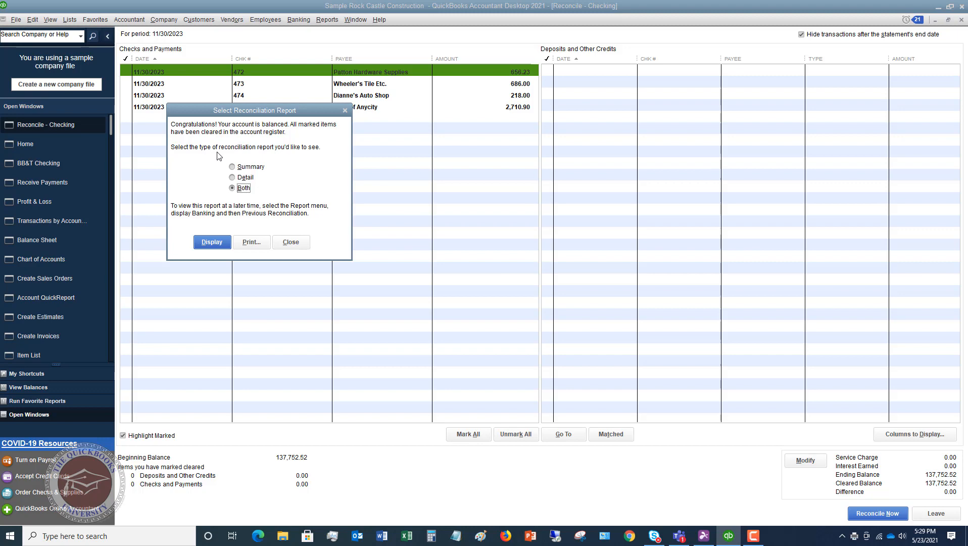
mouse_move(313, 157)
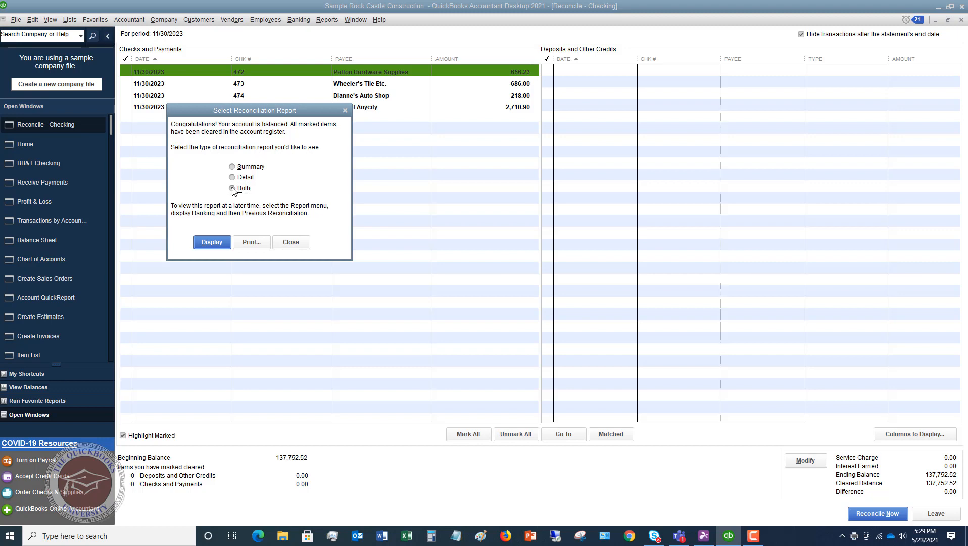
Display Both reconciliation reports, summary and detail.
left_click(232, 187)
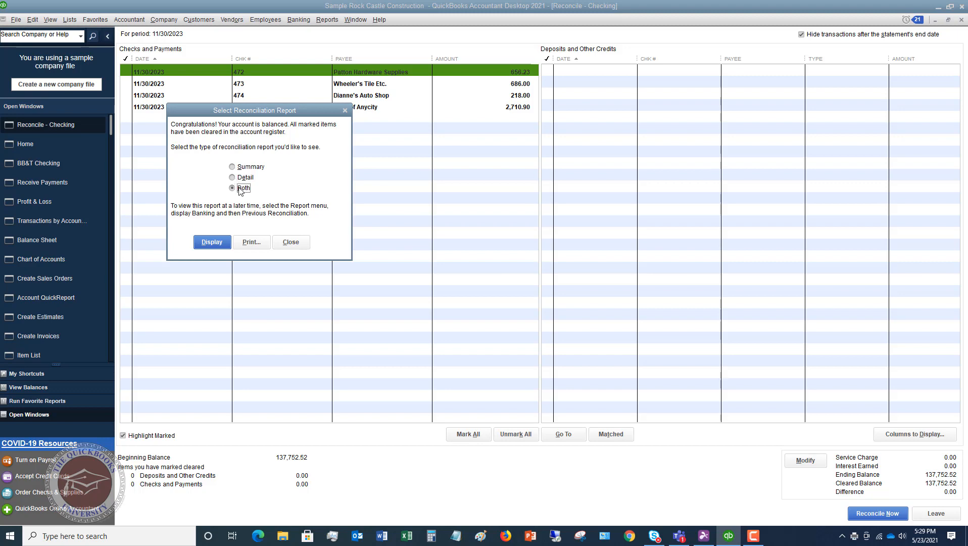
left_click(290, 241)
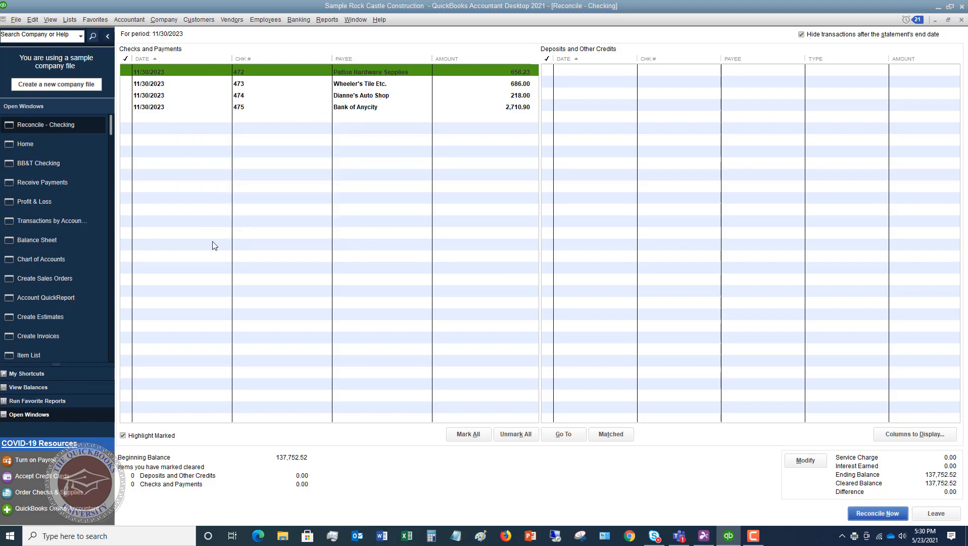
Dismiss the report data notice to view the 11/30/2023 Reconciliation Summary.
left_click(876, 513)
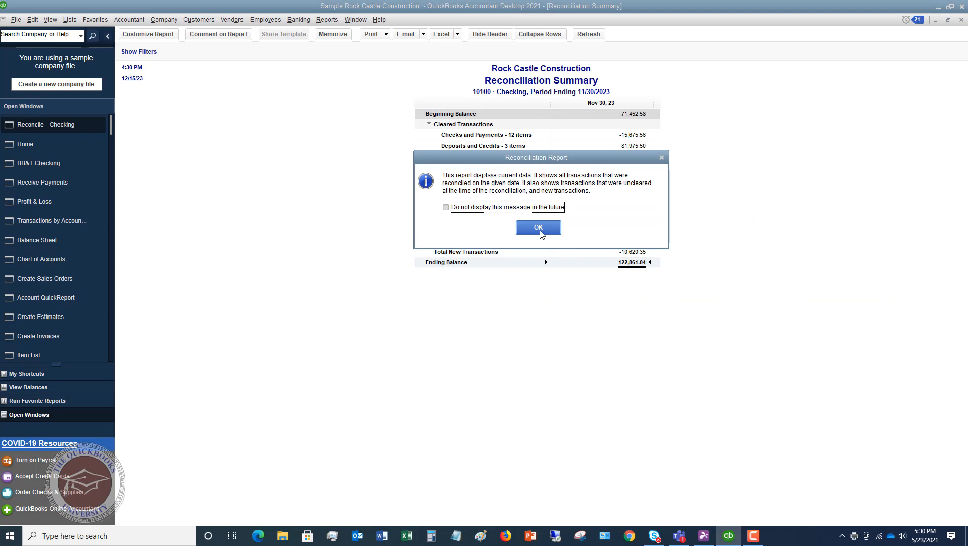
left_click(537, 227)
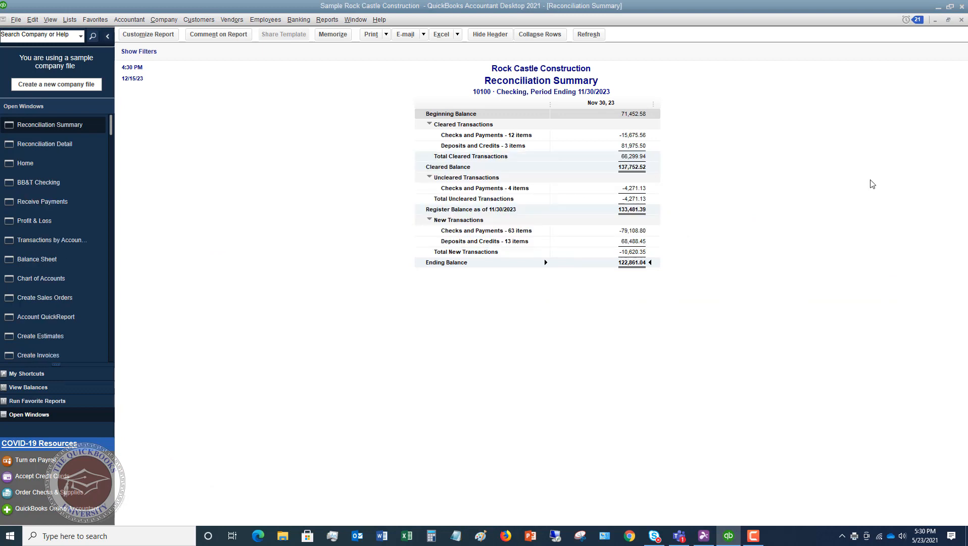
mouse_move(634, 142)
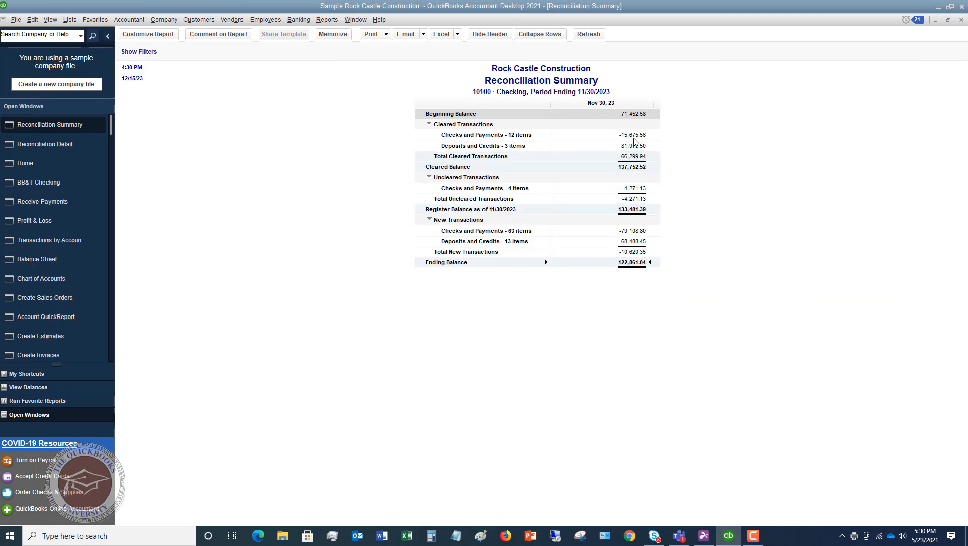
mouse_move(533, 148)
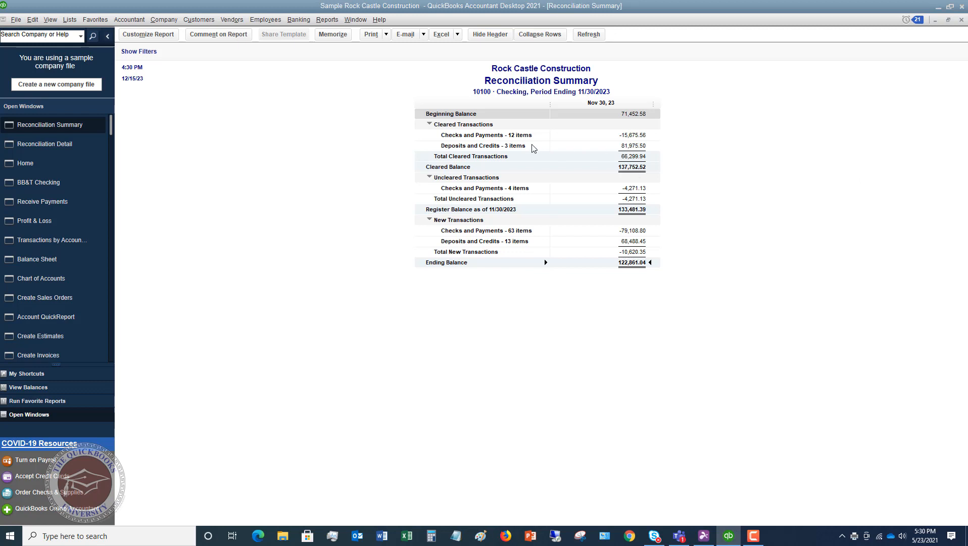
mouse_move(478, 191)
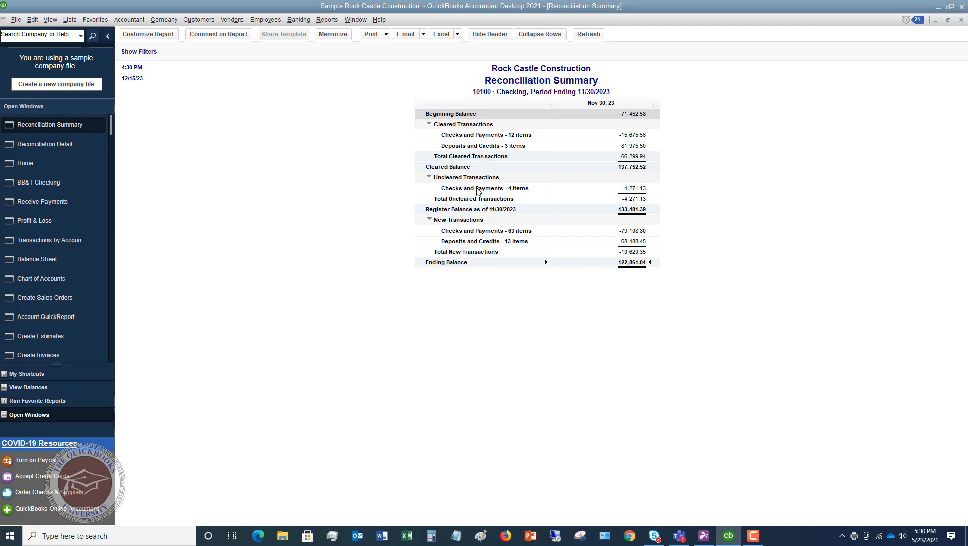
mouse_move(481, 215)
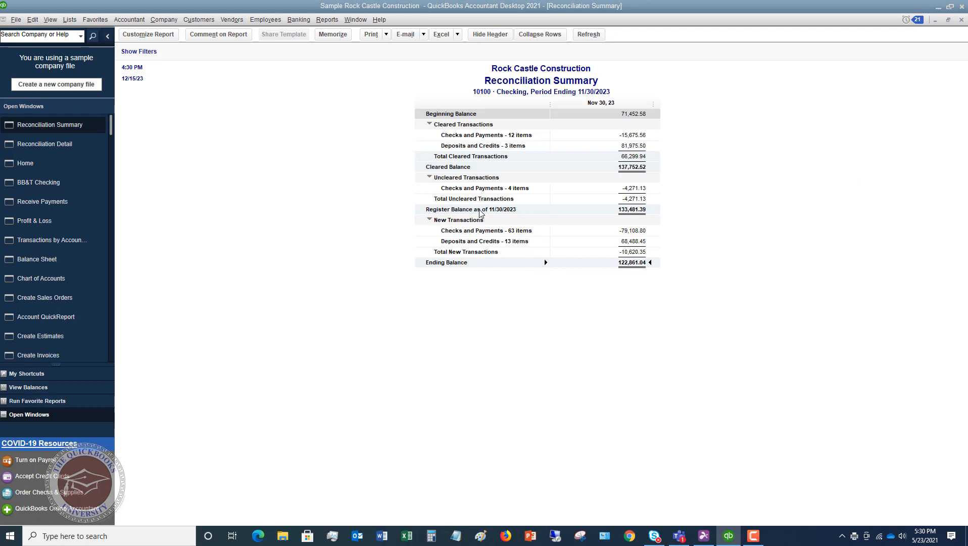
mouse_move(633, 216)
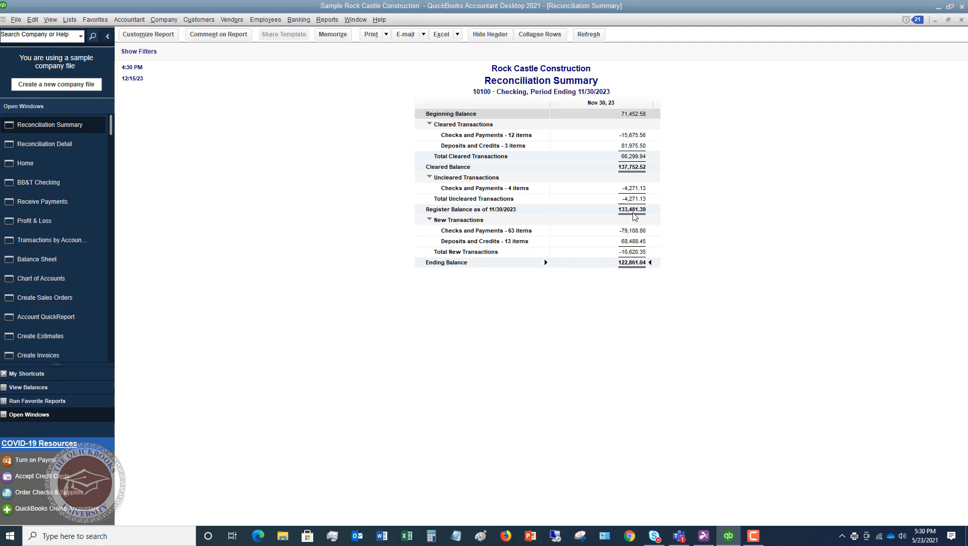
mouse_move(520, 234)
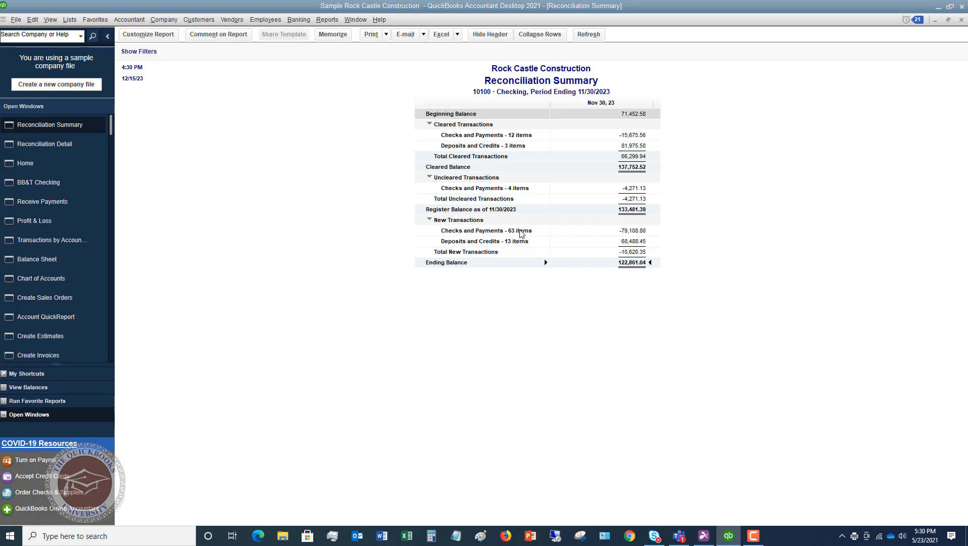
mouse_move(505, 242)
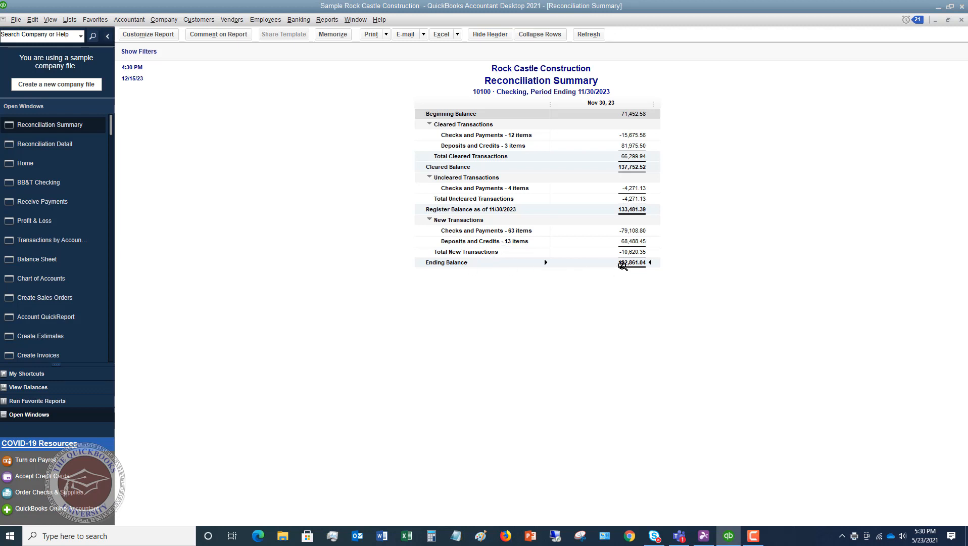
mouse_move(636, 214)
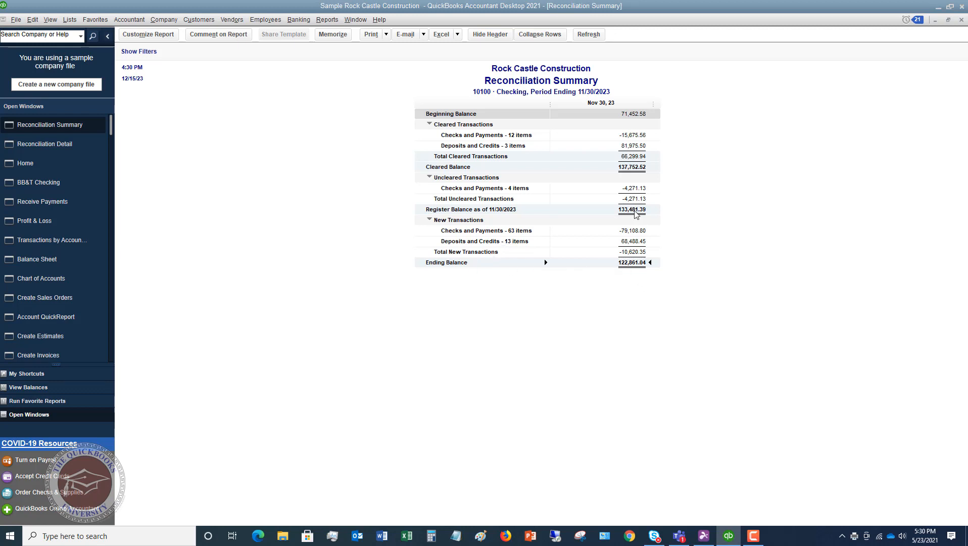
mouse_move(633, 252)
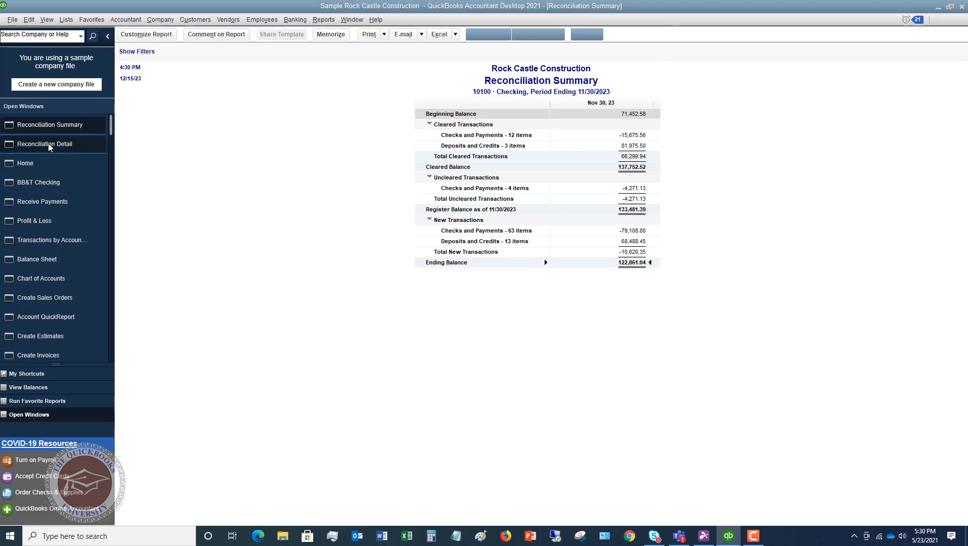
Switch to the Reconciliation Detail report and scroll through cleared and uncleared items.
left_click(45, 143)
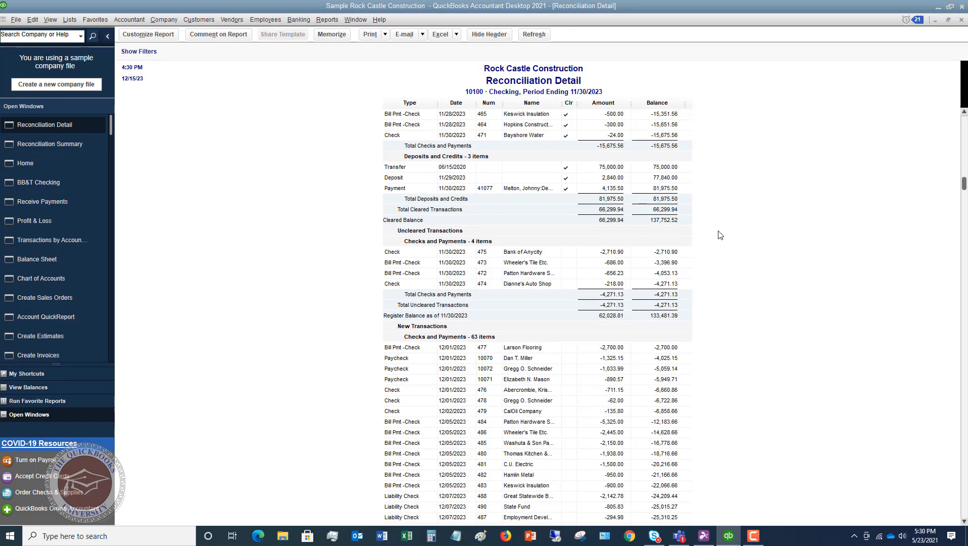
scroll("down", 3)
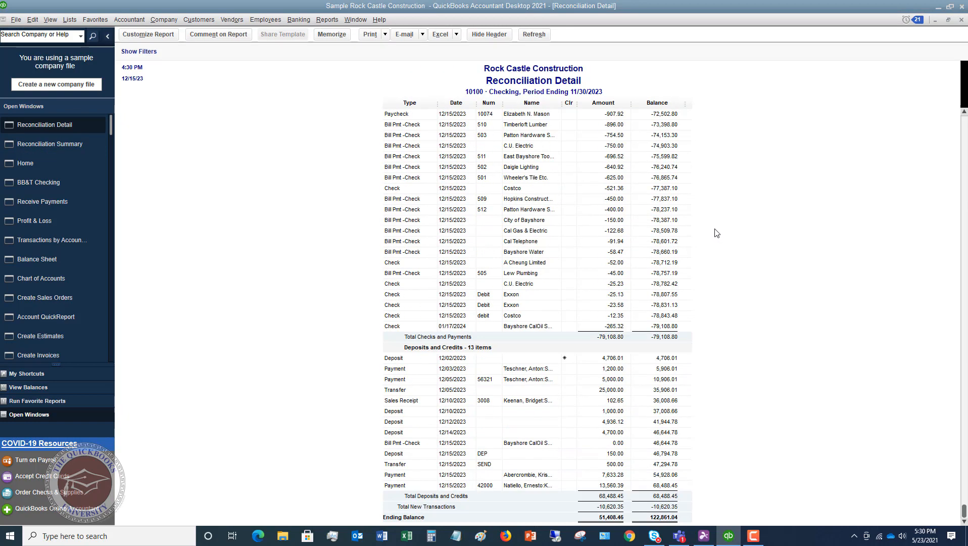
scroll("up", 3)
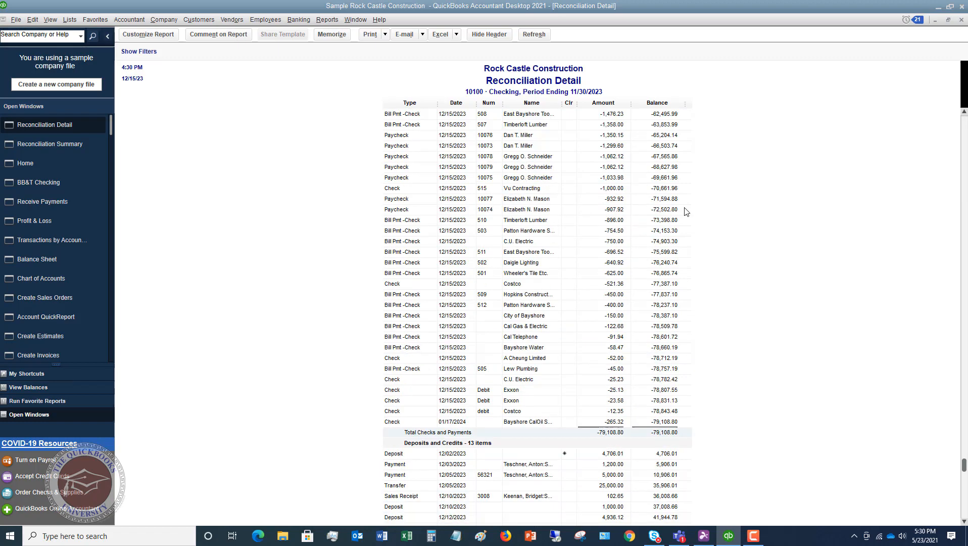
scroll("up", 3)
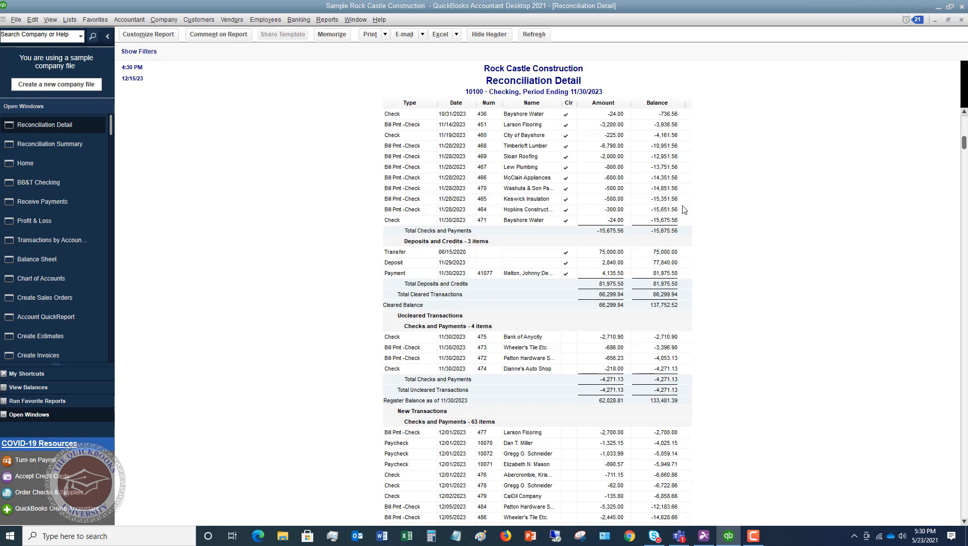
scroll("up", 3)
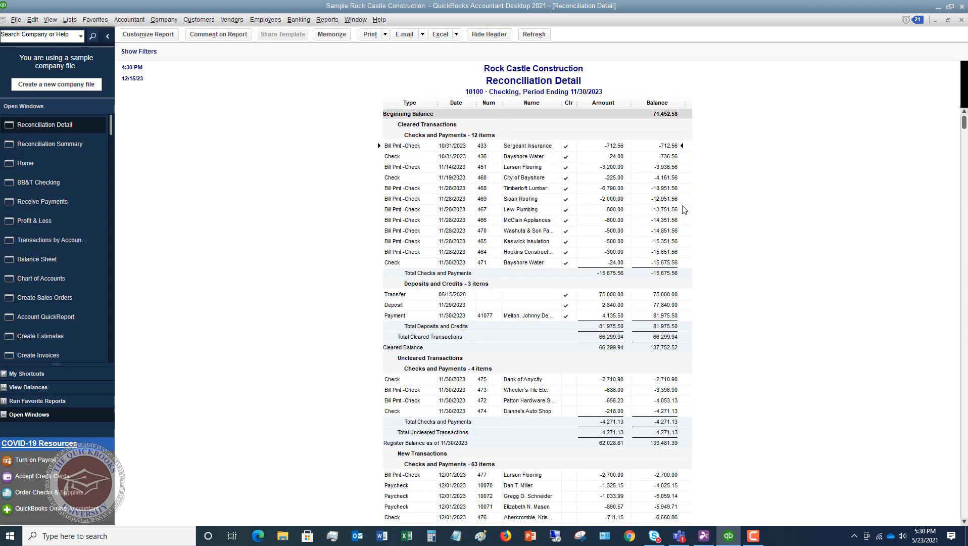
mouse_move(291, 211)
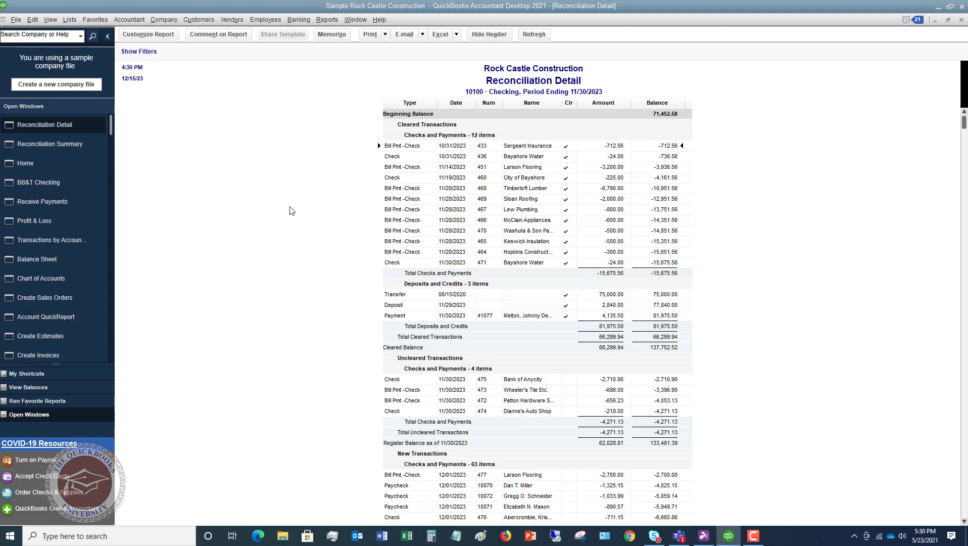